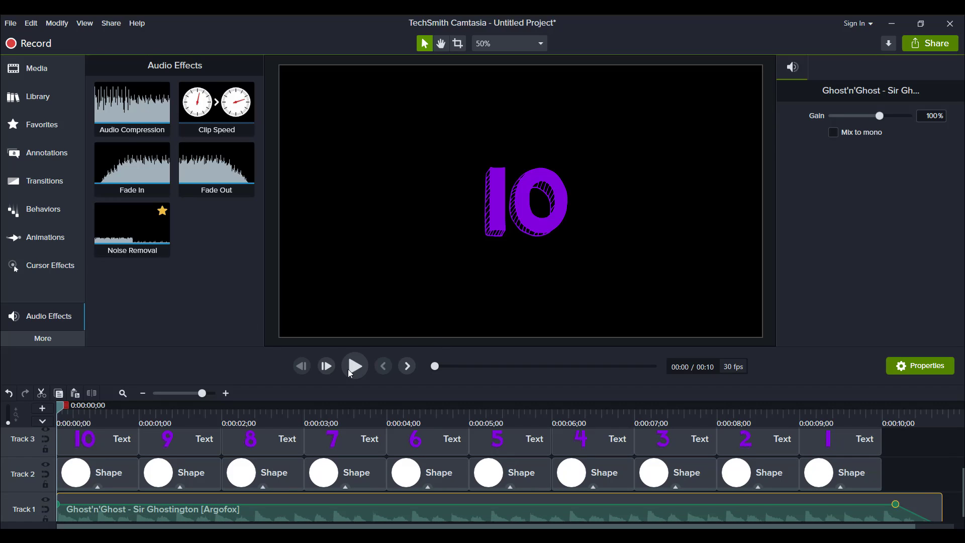
# Preview the existing purple-on-white countdown from start to end.
pyautogui.click(355, 366)
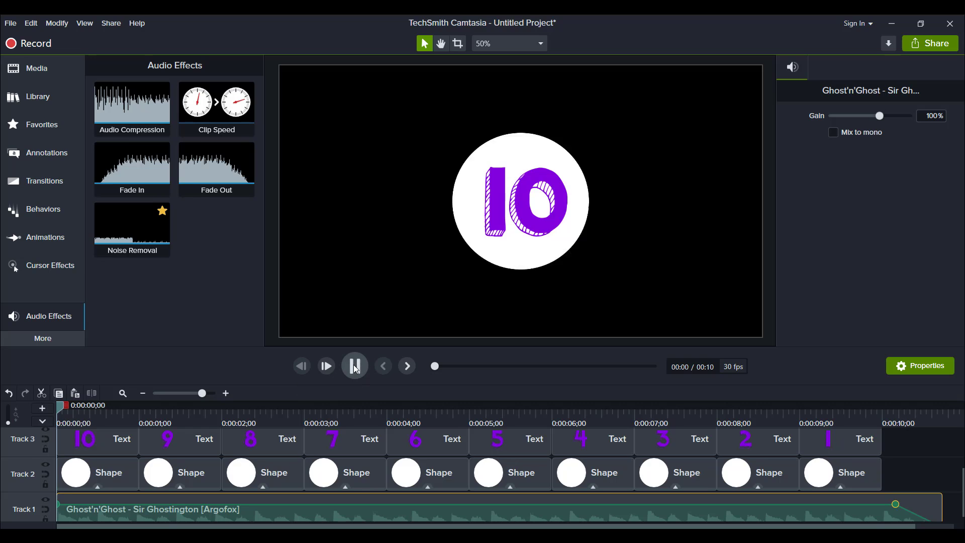
pyautogui.click(354, 366)
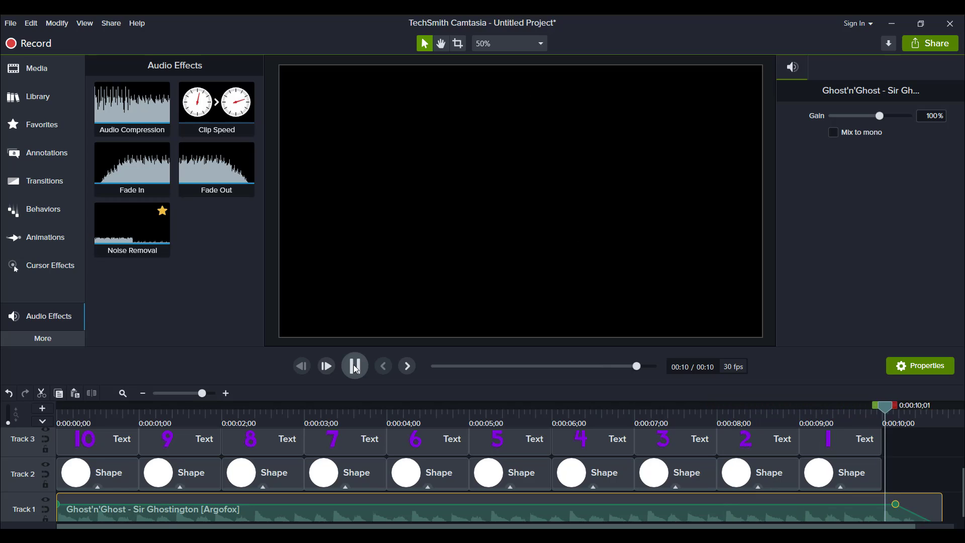
pyautogui.click(354, 366)
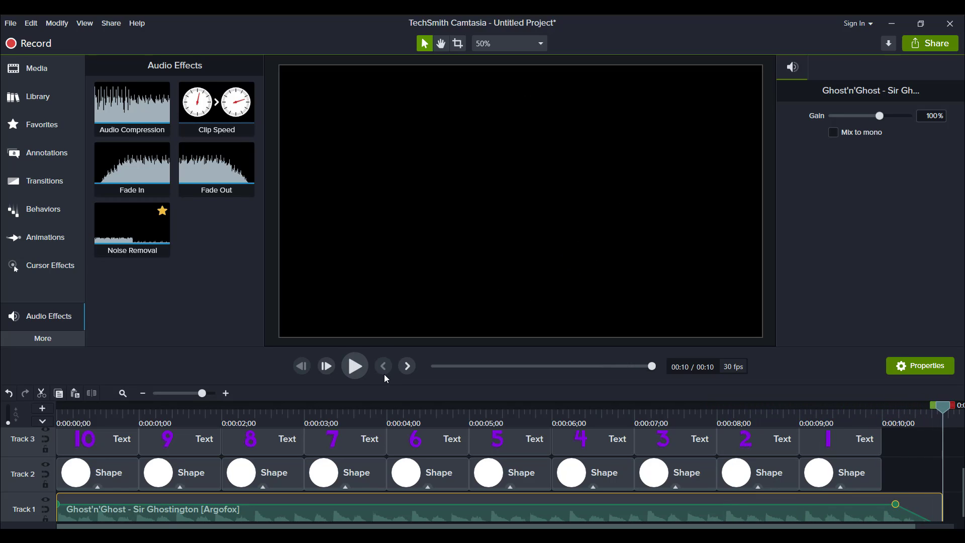
pyautogui.moveTo(377, 390)
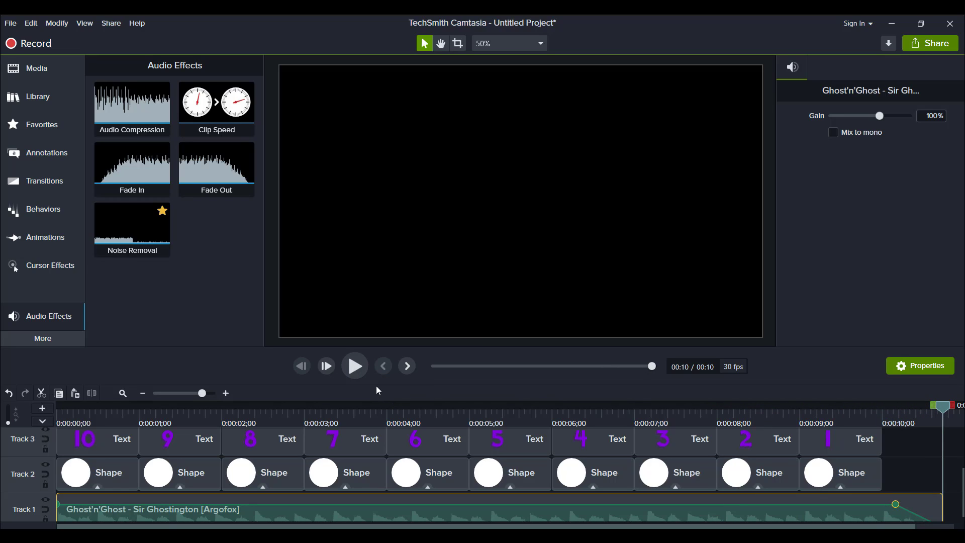
pyautogui.moveTo(603, 418)
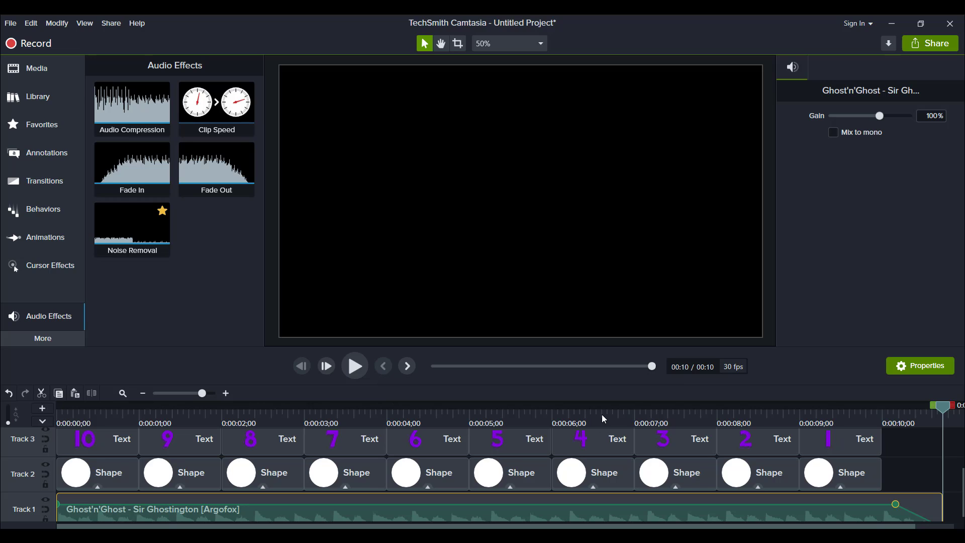
pyautogui.moveTo(594, 416)
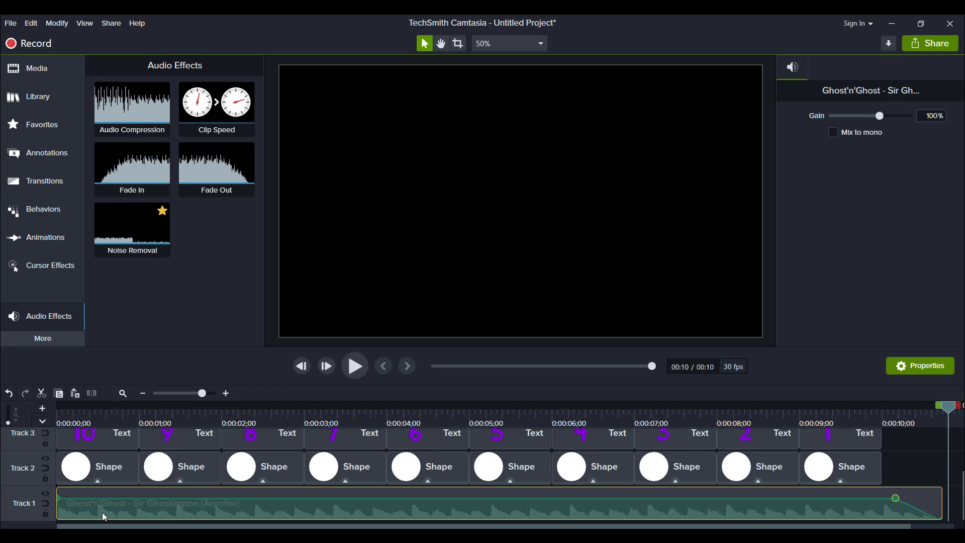
pyautogui.moveTo(123, 508)
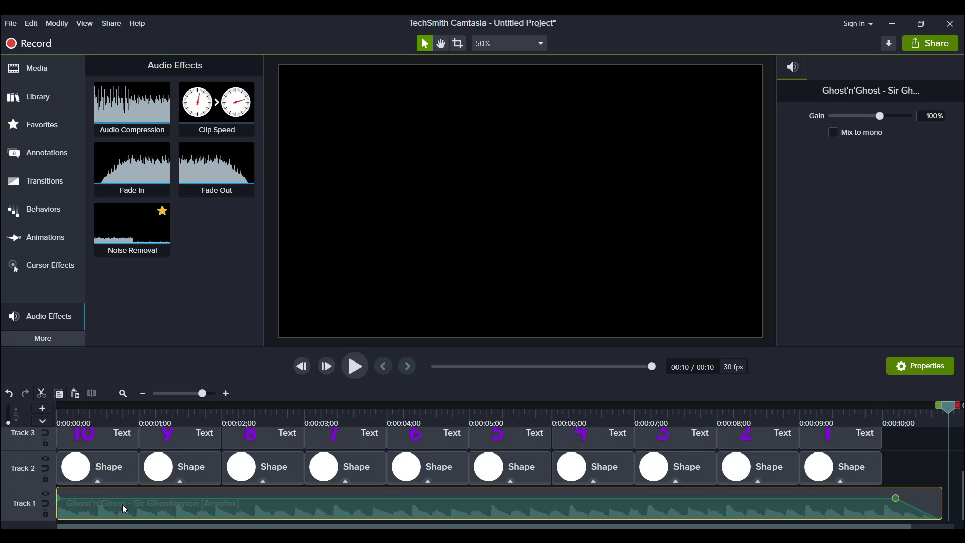
pyautogui.moveTo(201, 513)
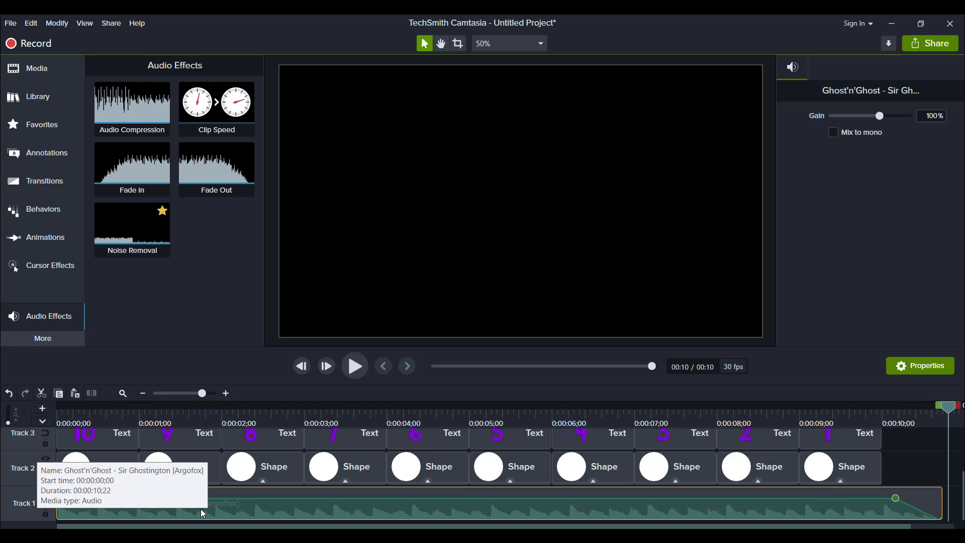
pyautogui.moveTo(206, 509)
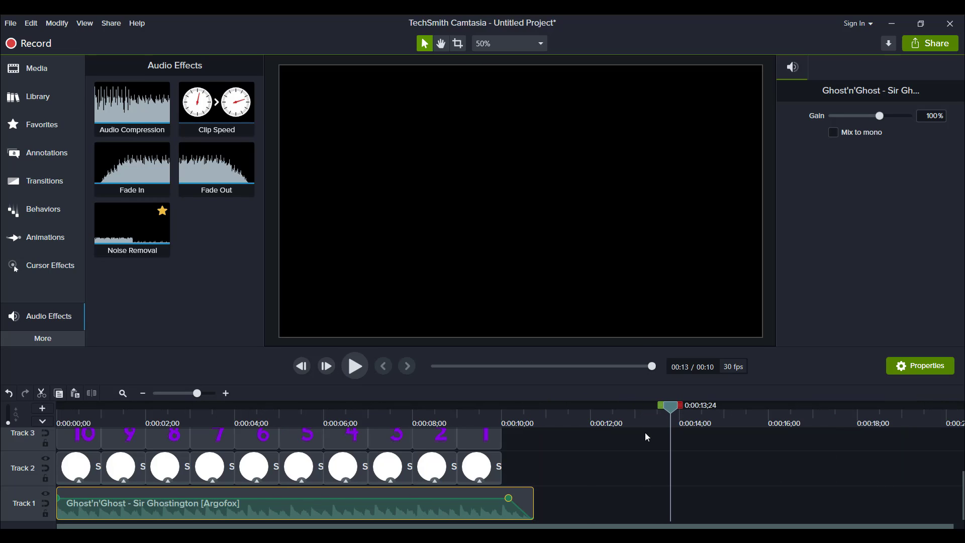
pyautogui.moveTo(181, 296)
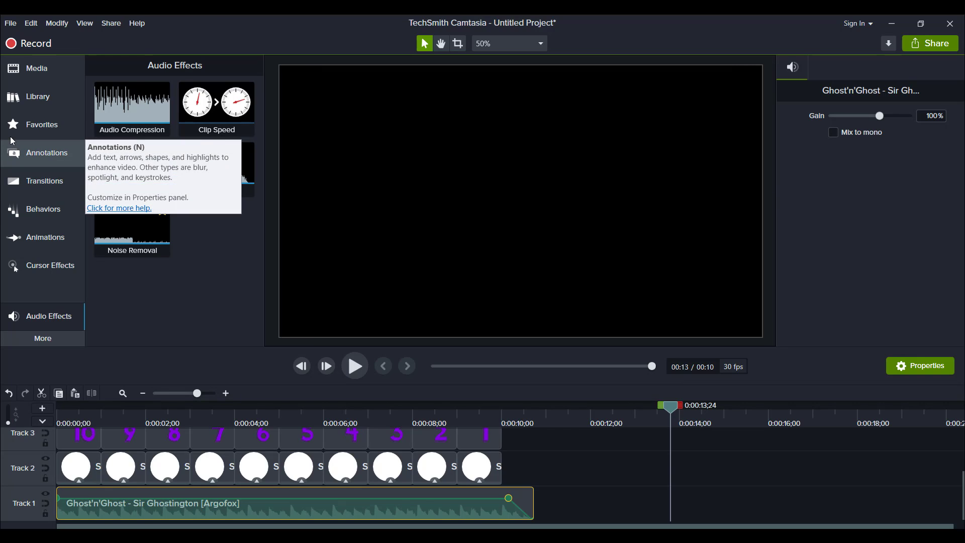
# Browse Favorites, then the Annotations library's Shapes collection of presets.
pyautogui.click(42, 125)
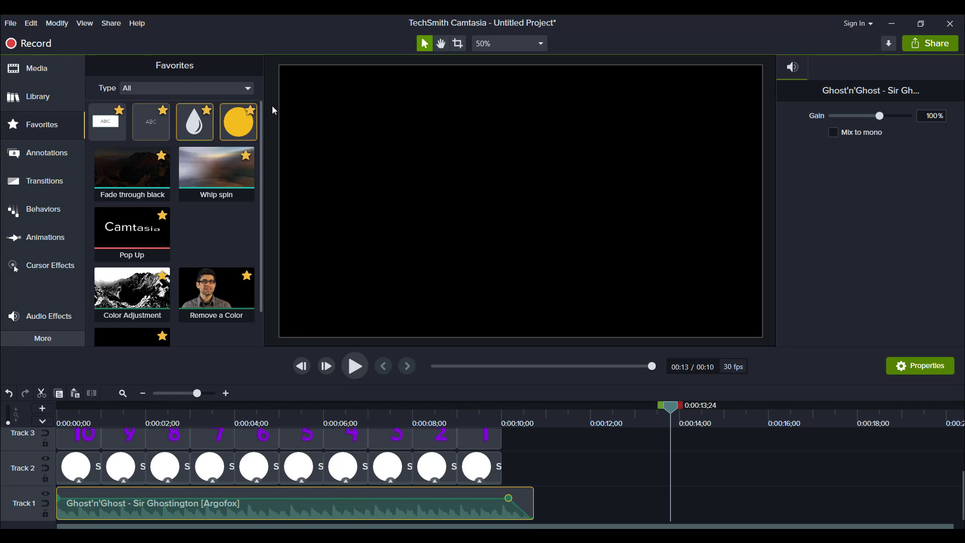
pyautogui.click(132, 232)
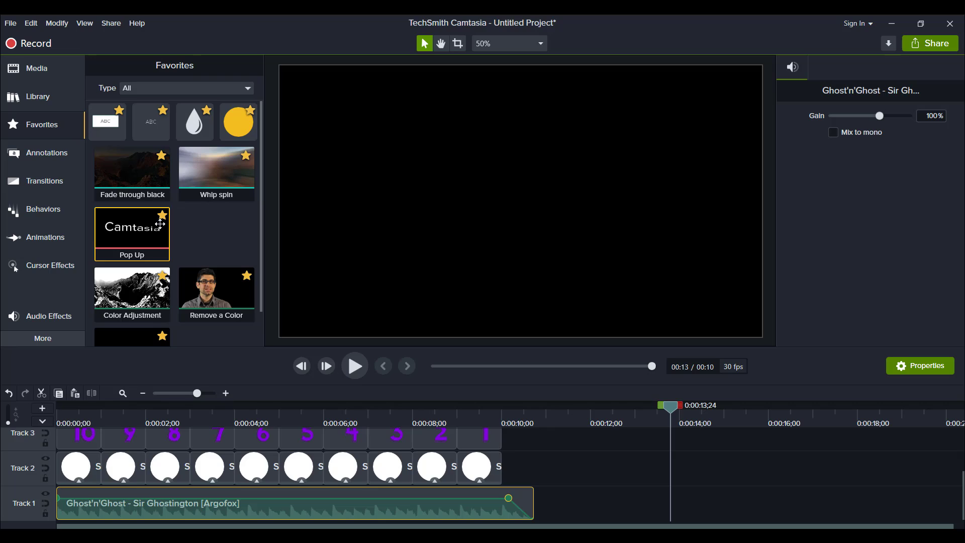
pyautogui.moveTo(3, 205)
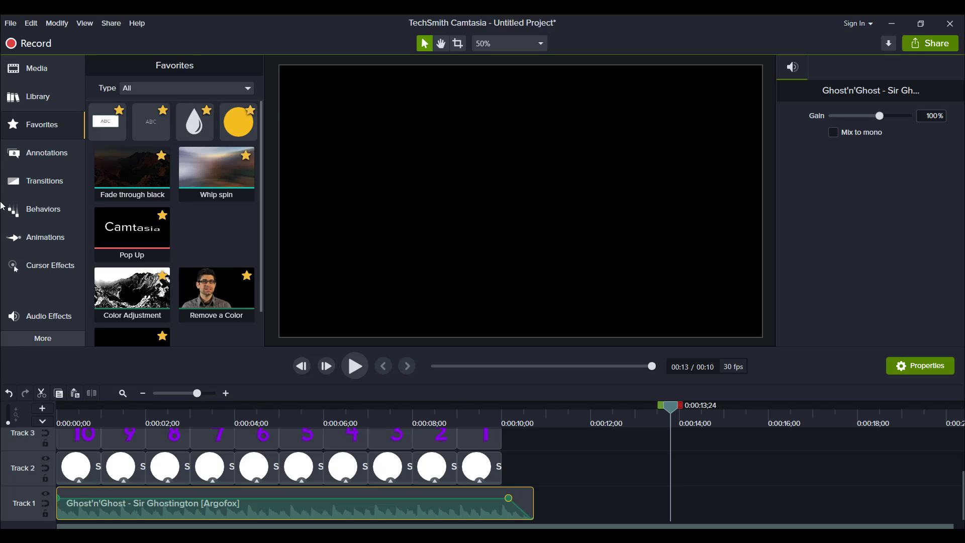
pyautogui.moveTo(47, 153)
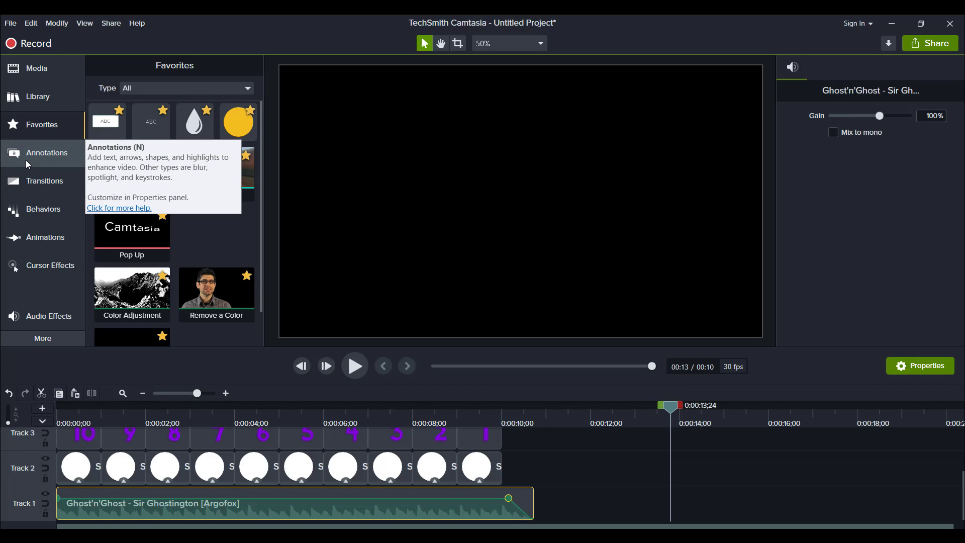
pyautogui.click(46, 152)
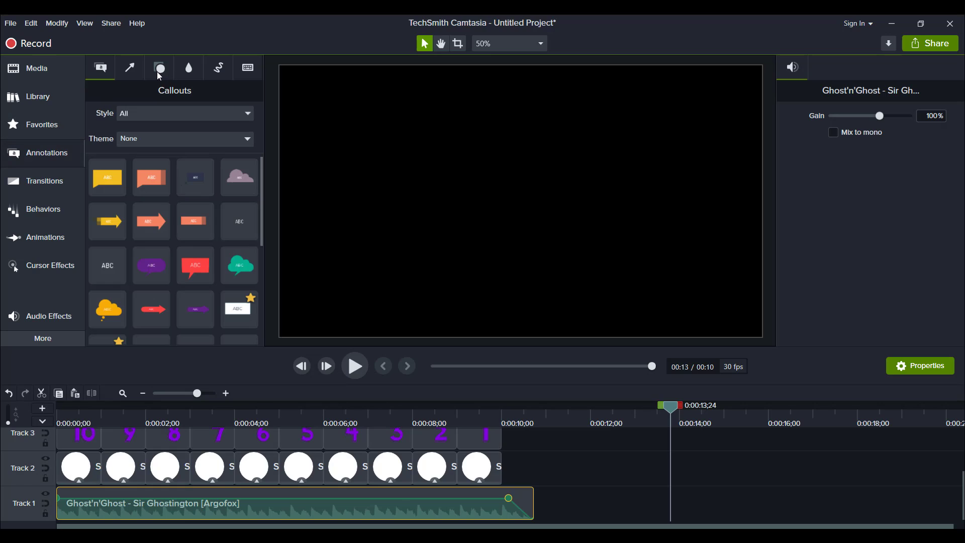
pyautogui.click(160, 68)
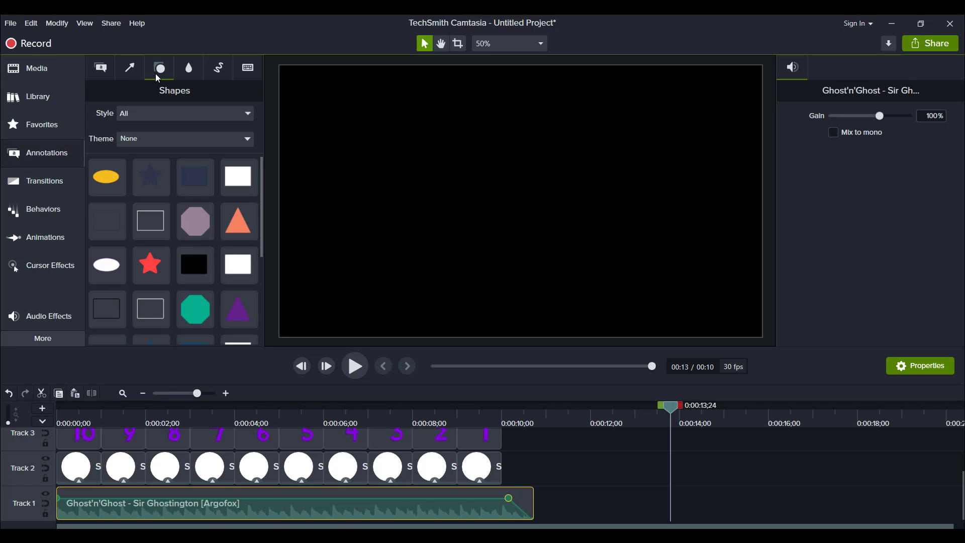
pyautogui.moveTo(110, 116)
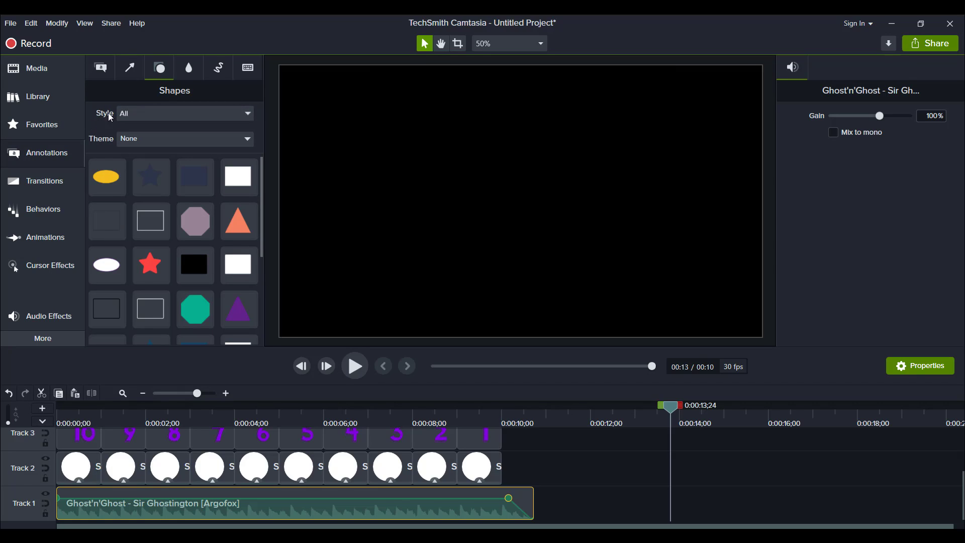
pyautogui.click(185, 113)
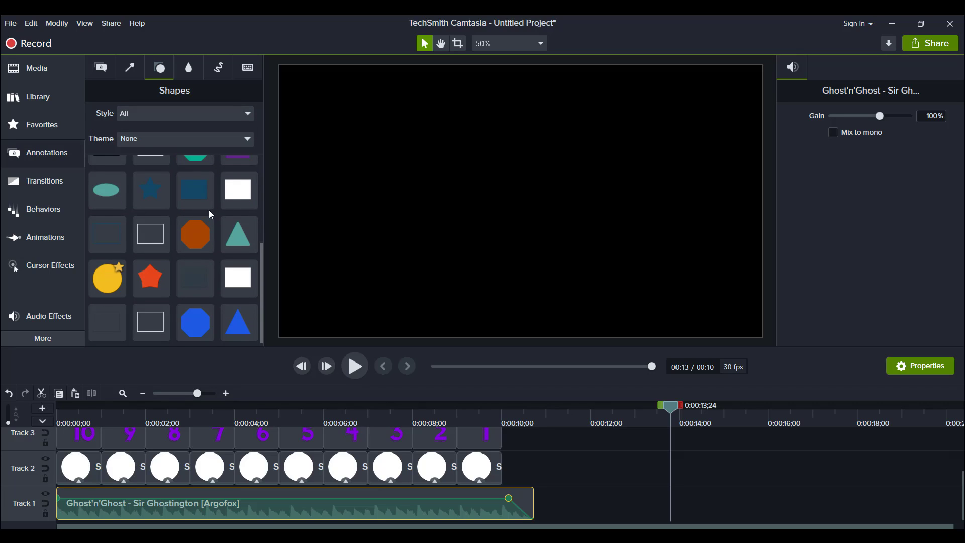
# Add the yellow circle shape as a new clip after the countdown.
pyautogui.click(107, 278)
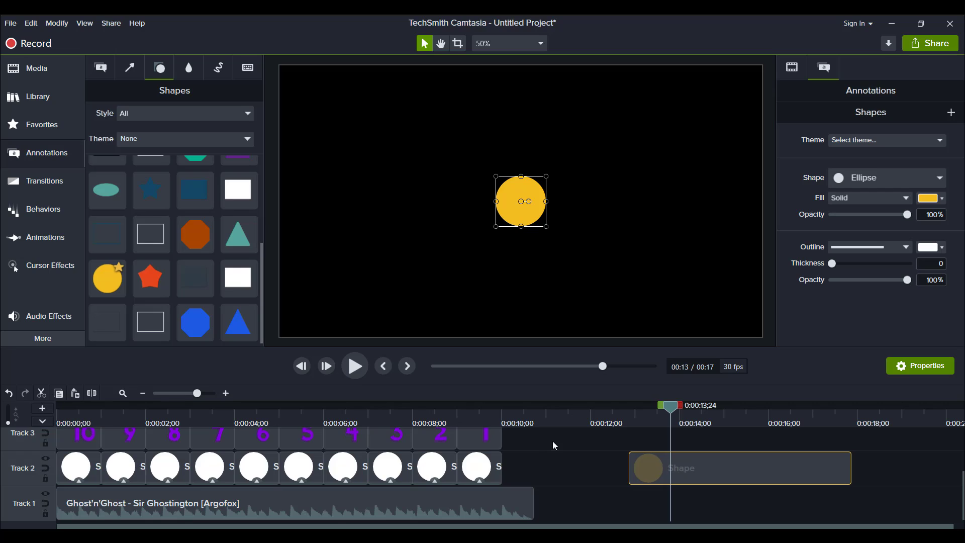
pyautogui.moveTo(324, 276)
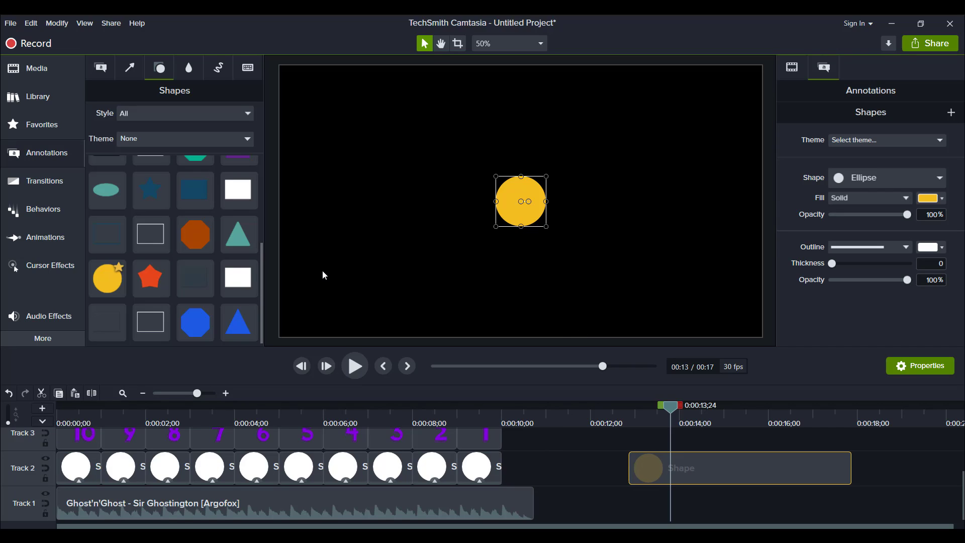
pyautogui.moveTo(691, 107)
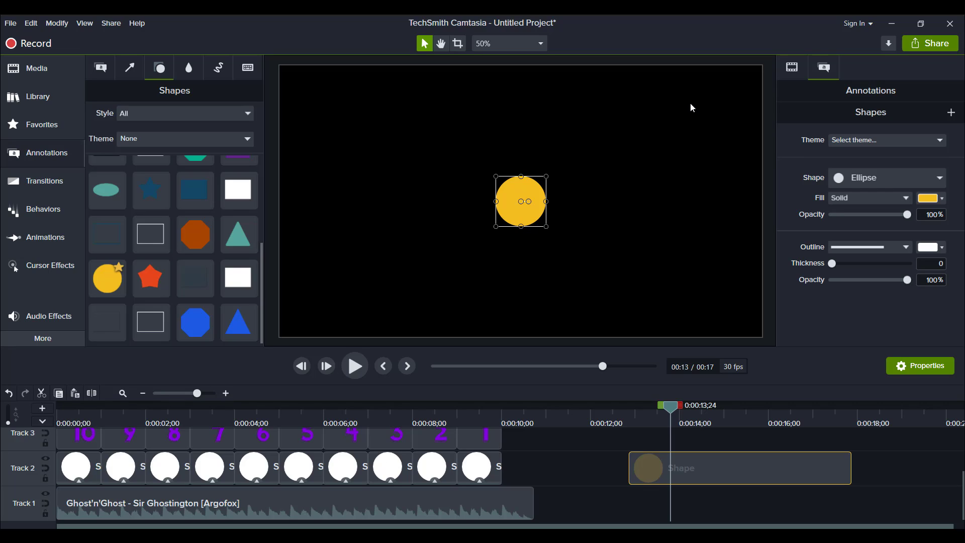
pyautogui.moveTo(655, 132)
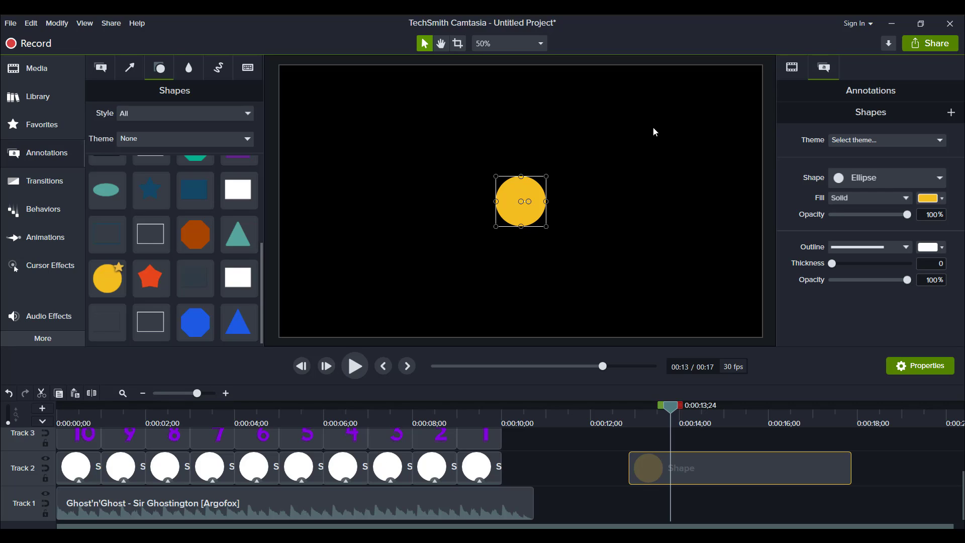
pyautogui.moveTo(618, 149)
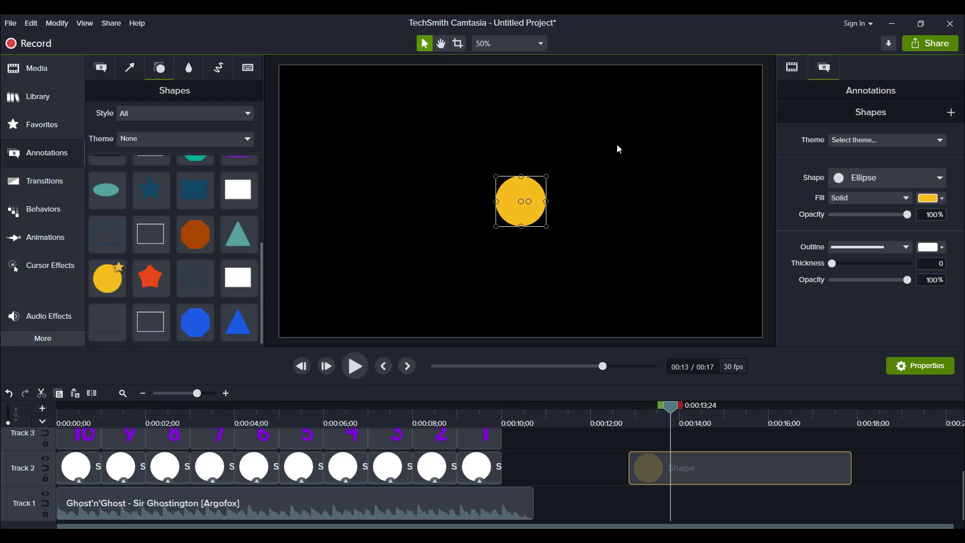
pyautogui.moveTo(654, 466)
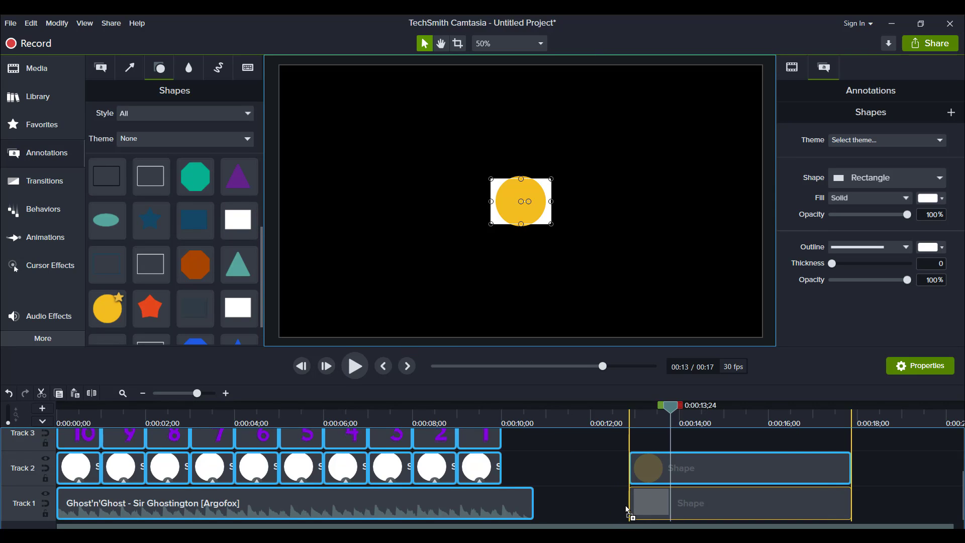
pyautogui.click(738, 503)
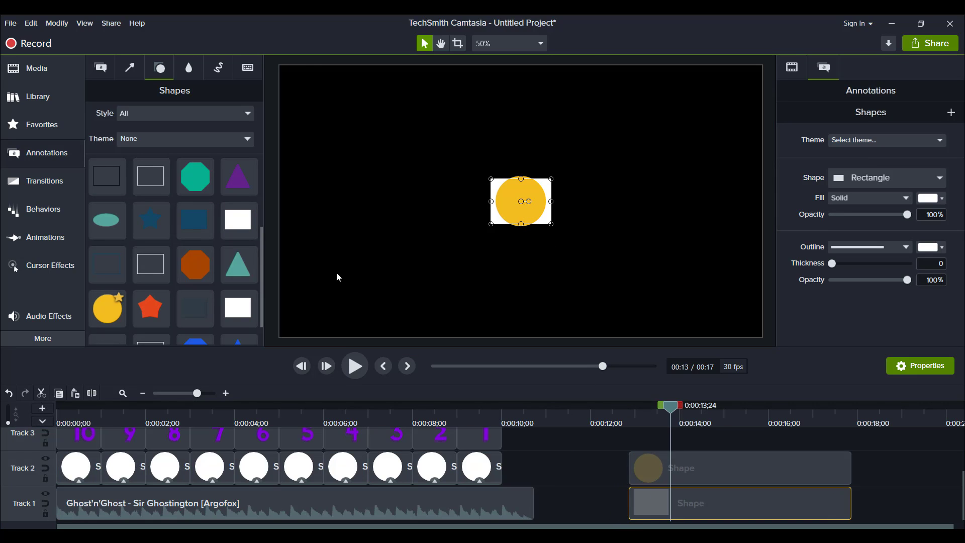
pyautogui.moveTo(488, 188)
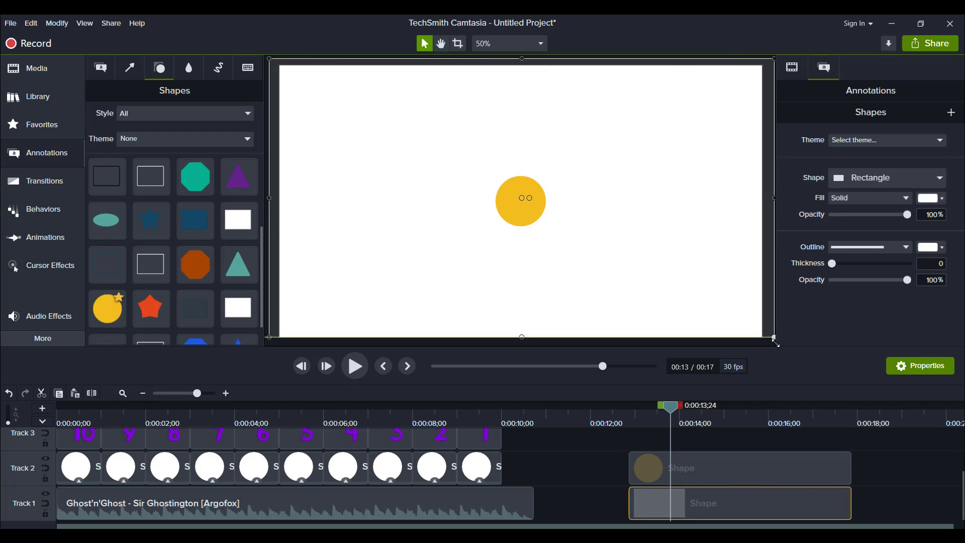
pyautogui.moveTo(848, 495)
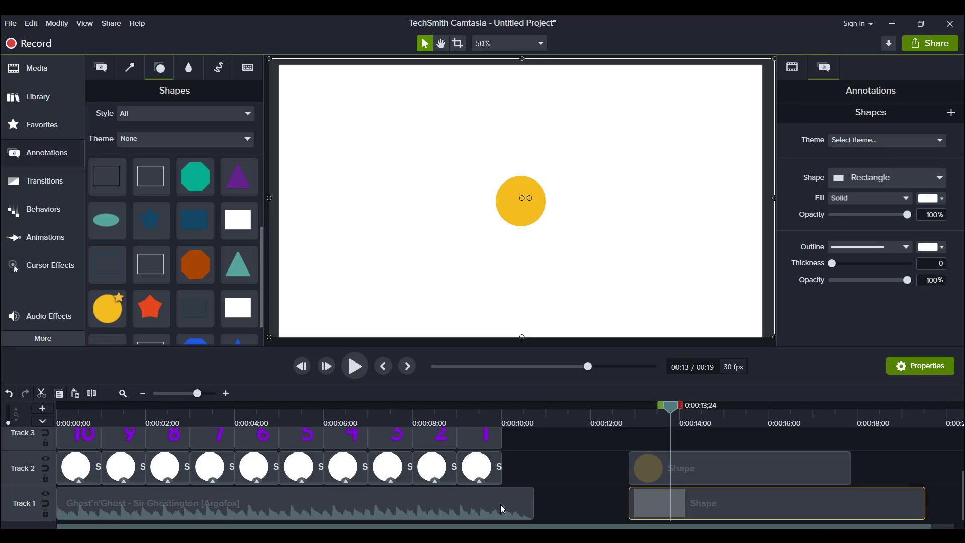
pyautogui.moveTo(642, 417)
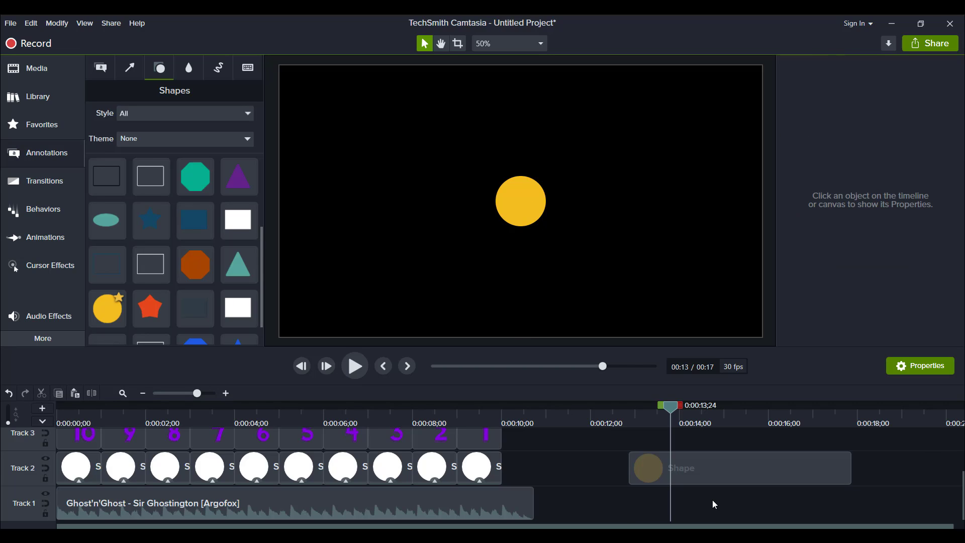
pyautogui.moveTo(639, 492)
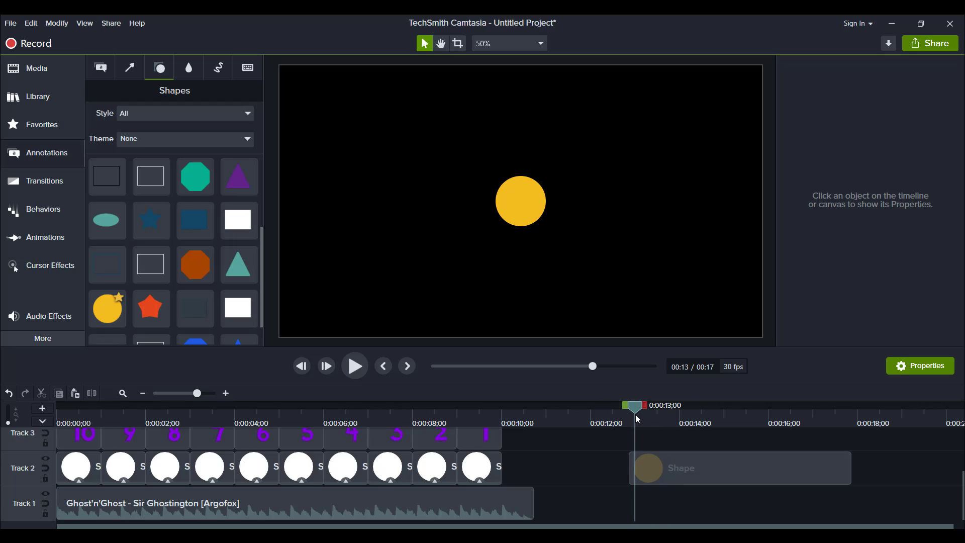
# Scale the yellow circle up and centre it on the black canvas.
pyautogui.click(738, 468)
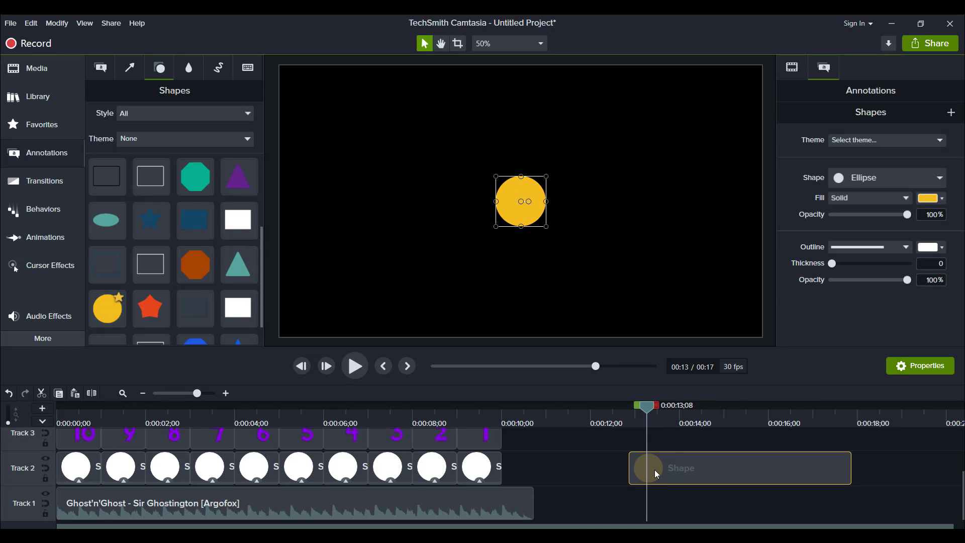
pyautogui.moveTo(521, 302)
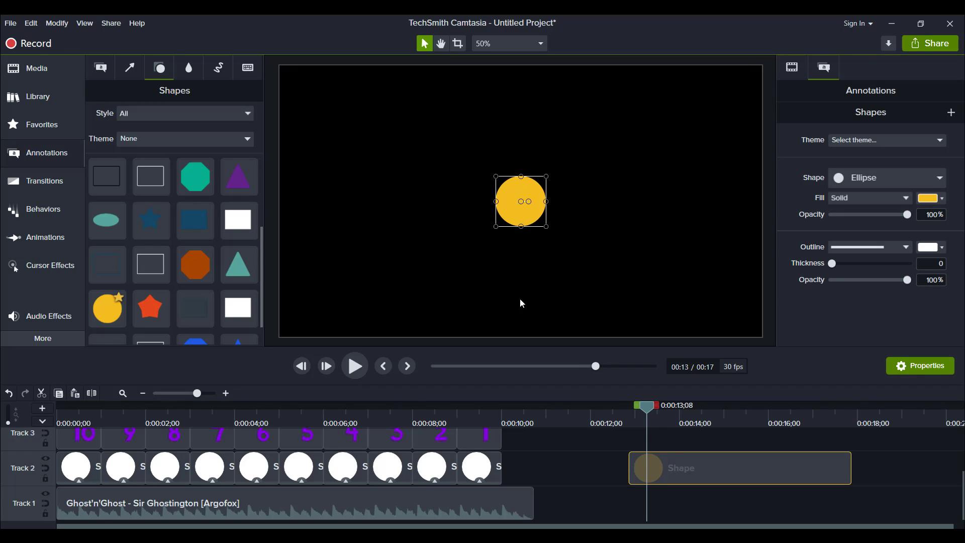
pyautogui.moveTo(491, 278)
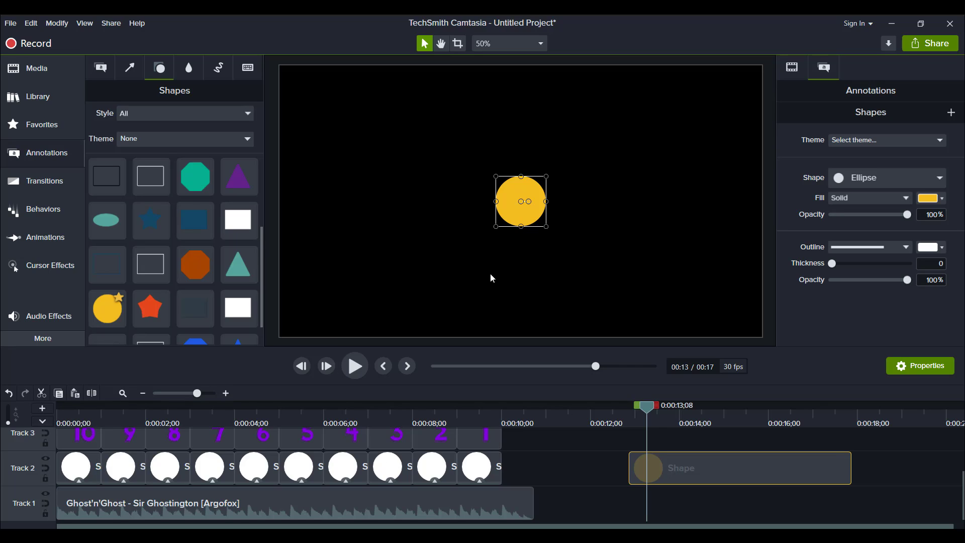
pyautogui.moveTo(503, 199)
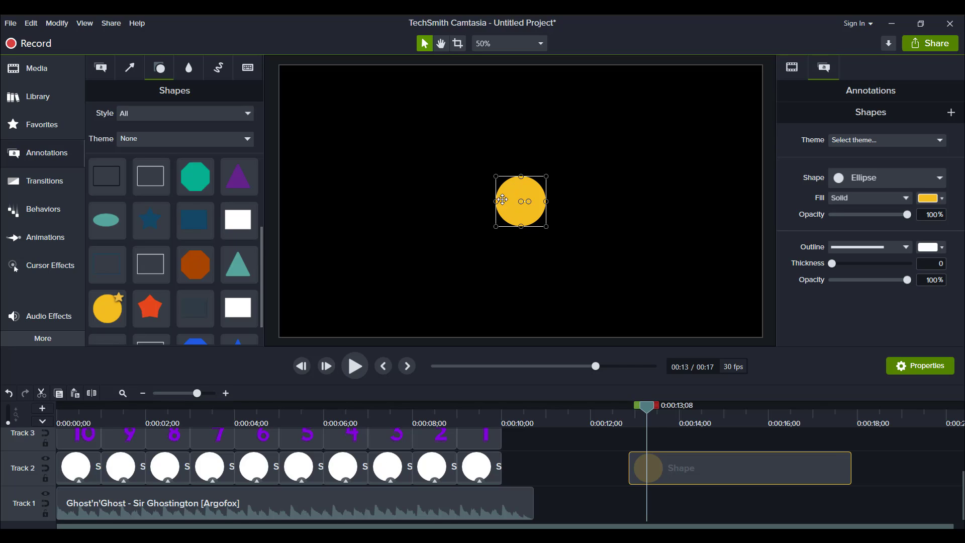
pyautogui.moveTo(499, 180)
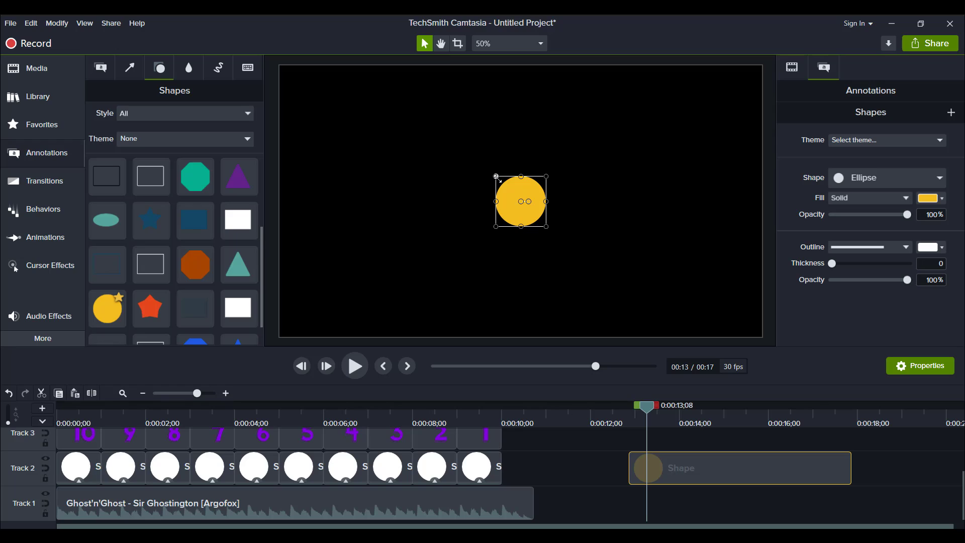
pyautogui.moveTo(495, 177)
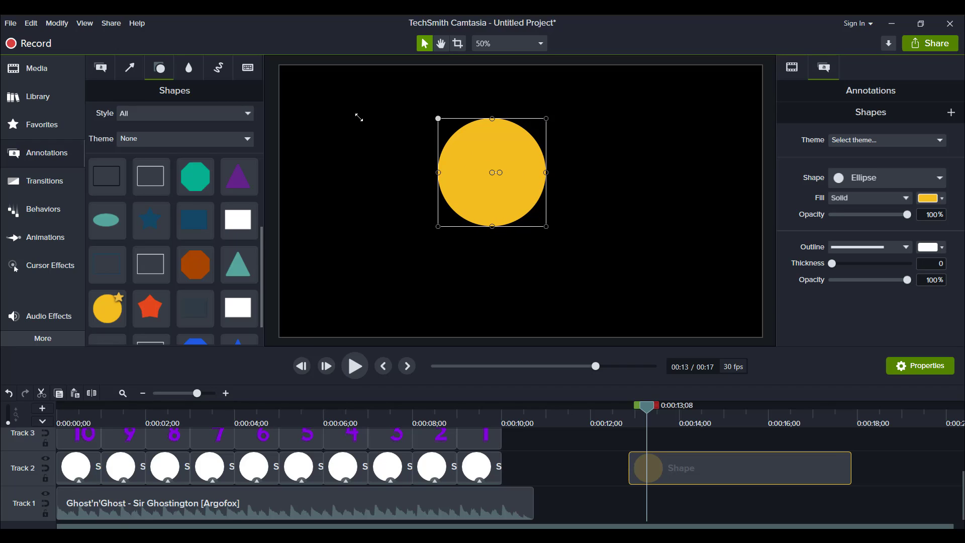
pyautogui.moveTo(358, 124)
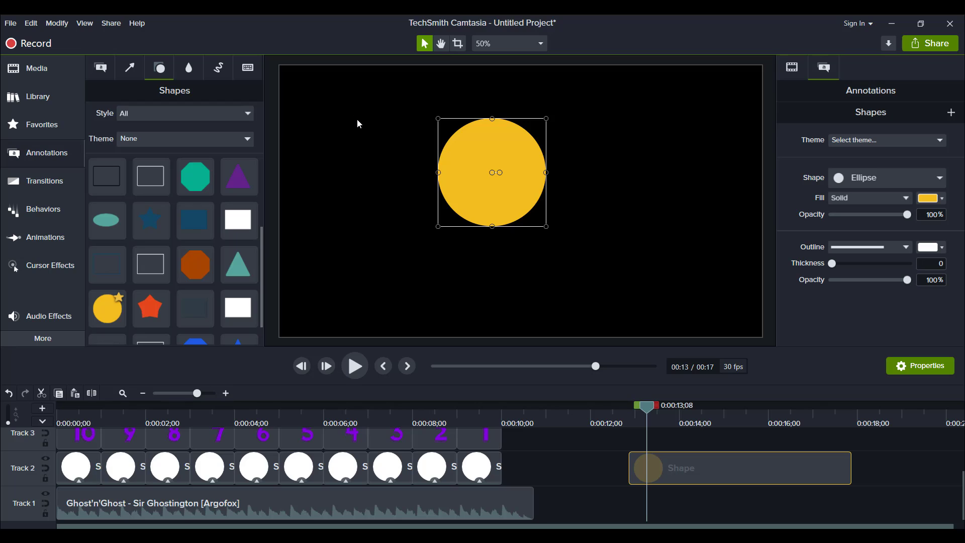
pyautogui.moveTo(438, 118)
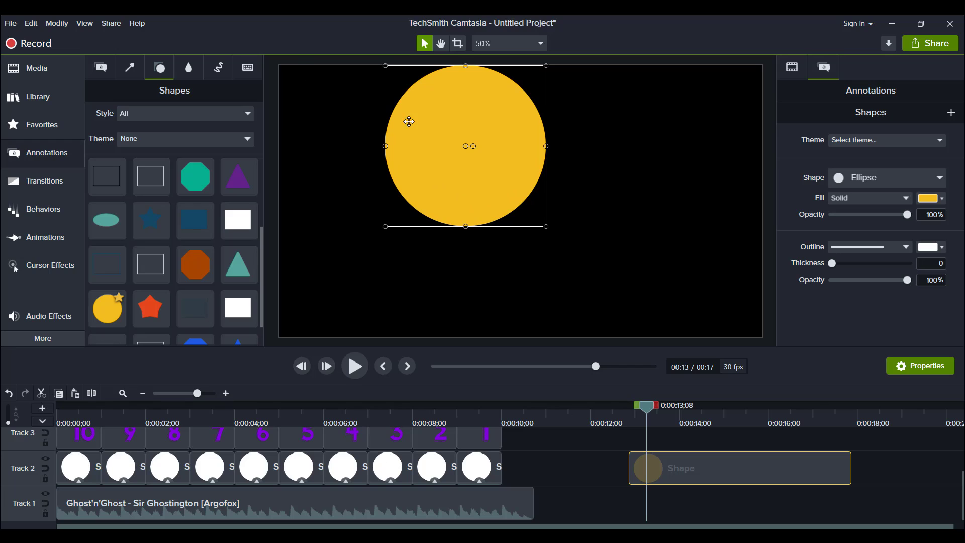
pyautogui.moveTo(409, 122); pyautogui.dragTo(465, 176)
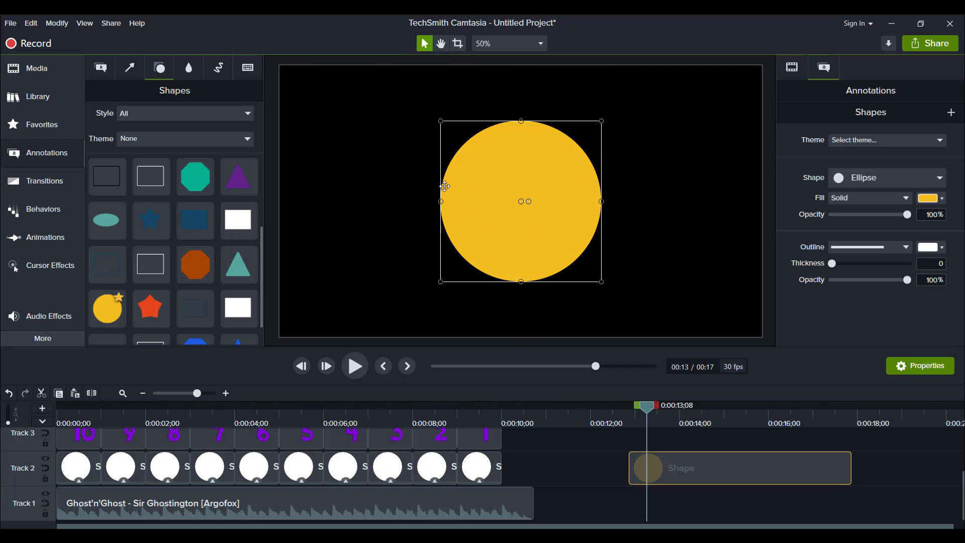
pyautogui.moveTo(761, 484)
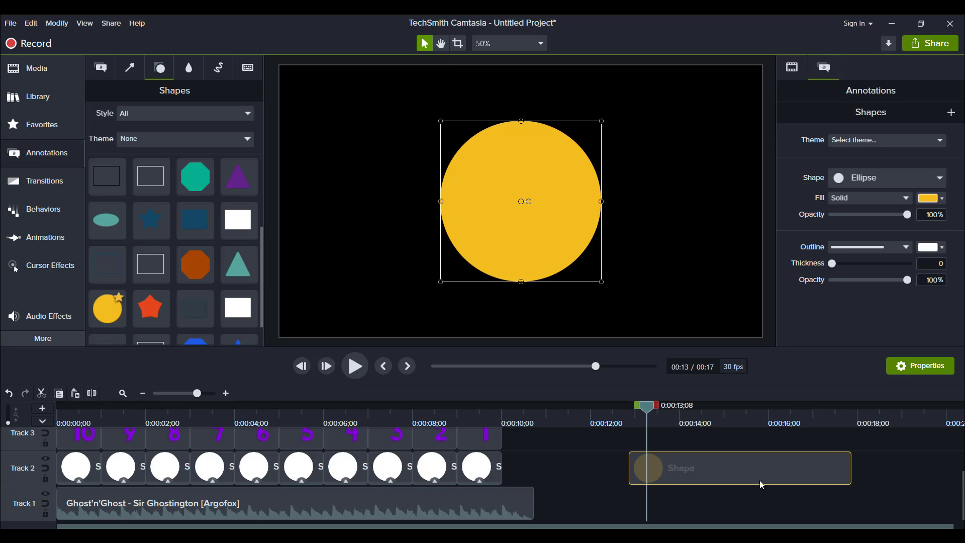
pyautogui.moveTo(681, 478)
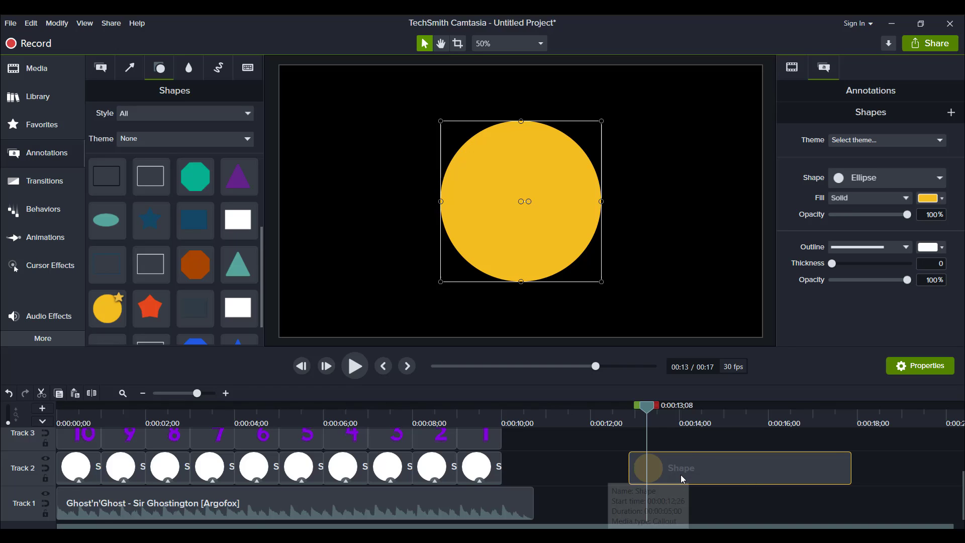
pyautogui.moveTo(686, 469)
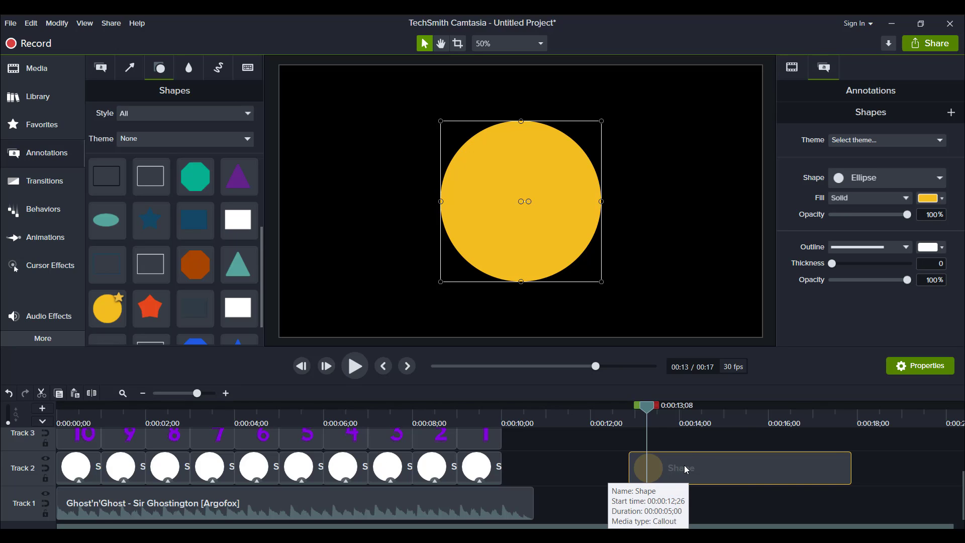
pyautogui.moveTo(669, 477)
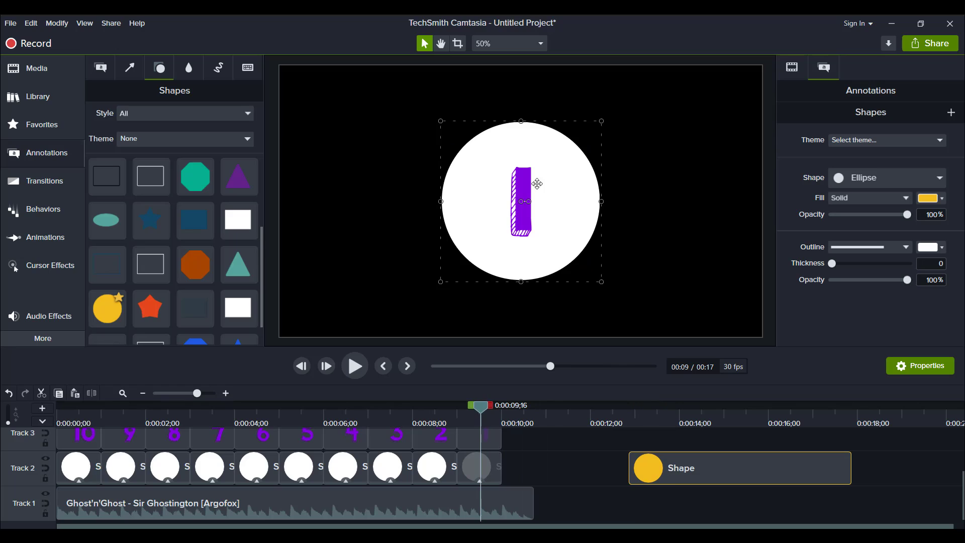
pyautogui.moveTo(521, 190)
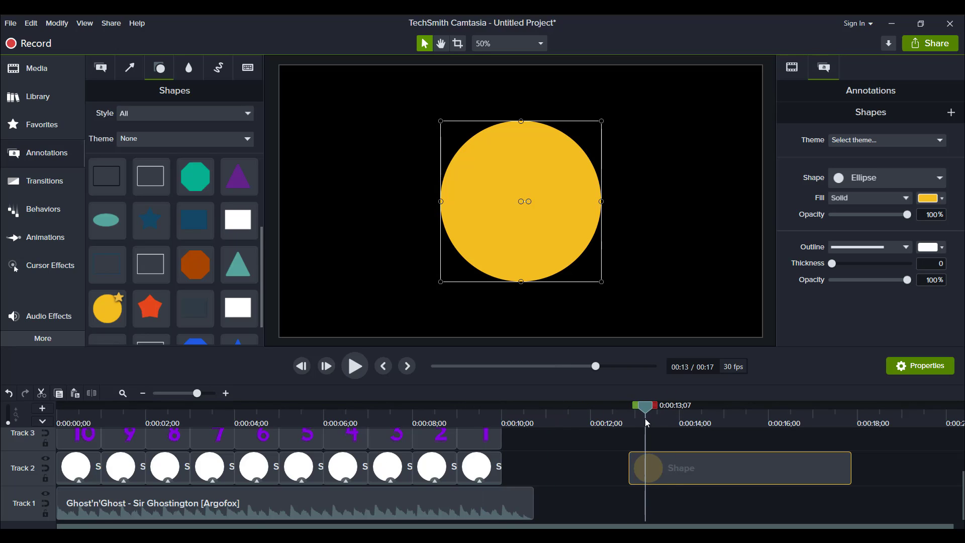
# Change the circle's fill from yellow to light blue #21B6F4.
pyautogui.click(928, 198)
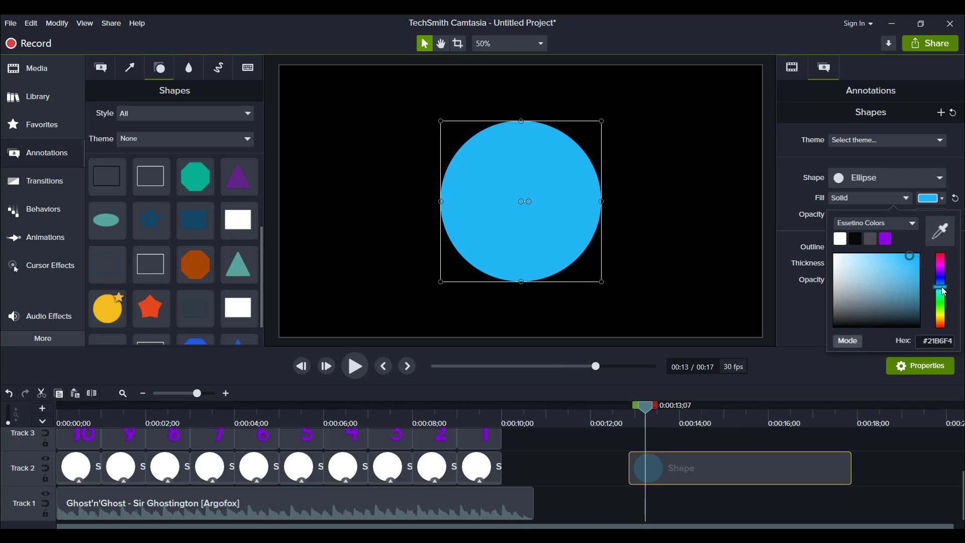
pyautogui.moveTo(588, 478)
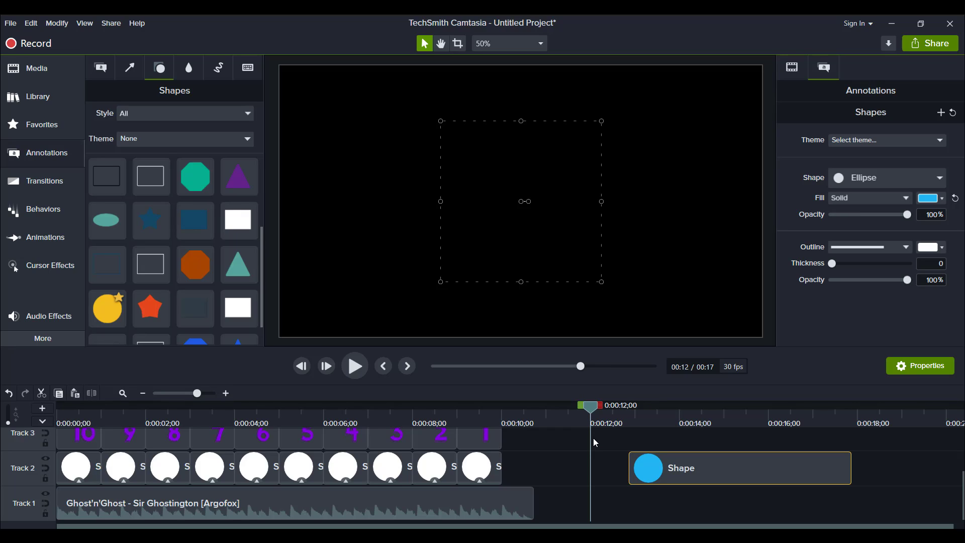
pyautogui.moveTo(593, 411)
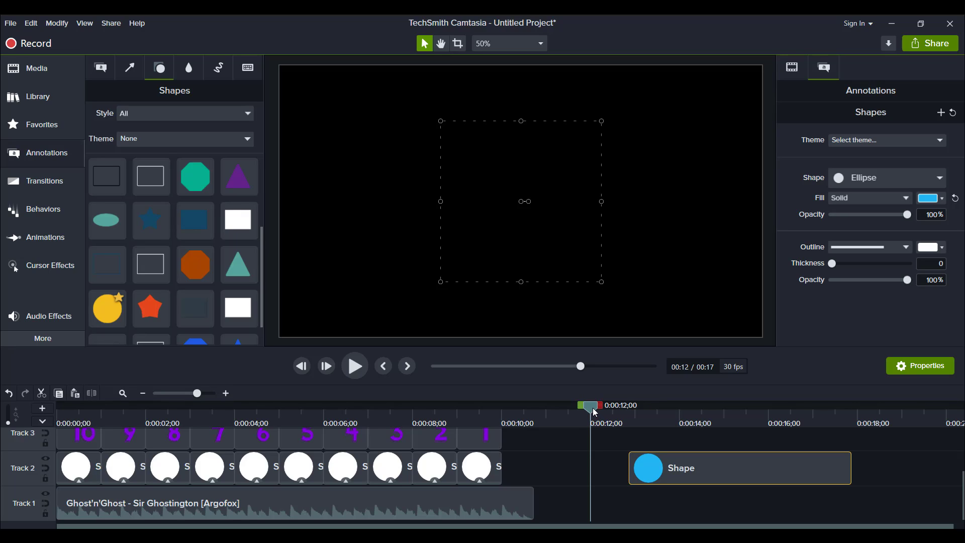
pyautogui.moveTo(620, 417)
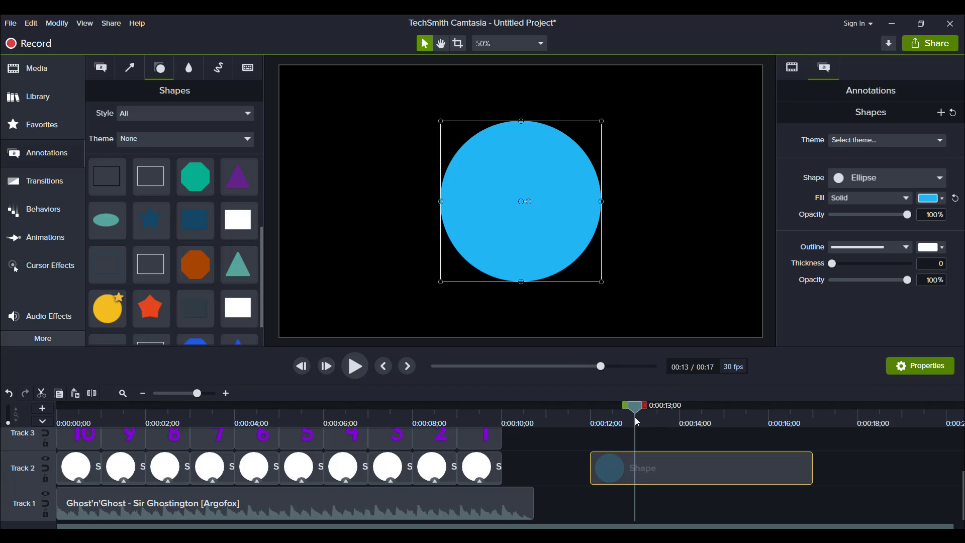
pyautogui.moveTo(813, 468)
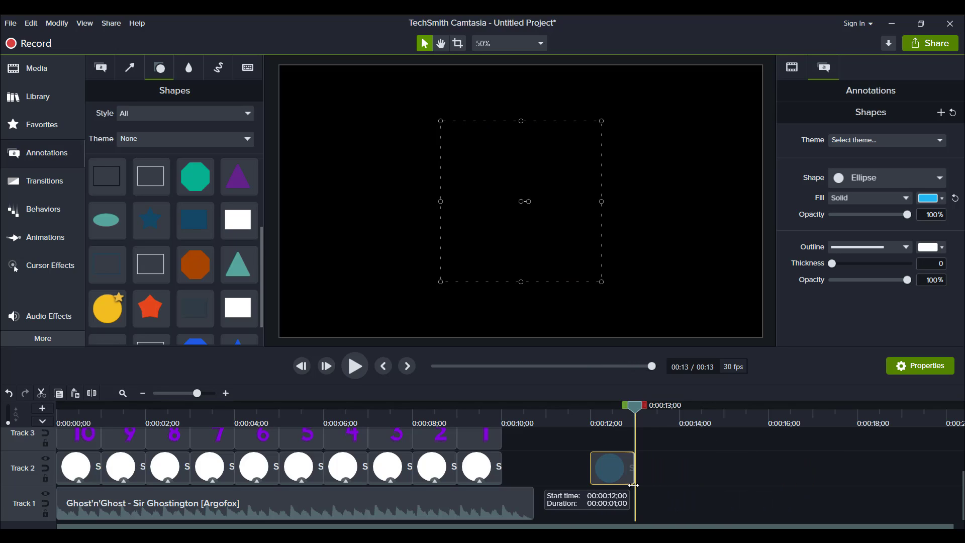
pyautogui.moveTo(606, 423)
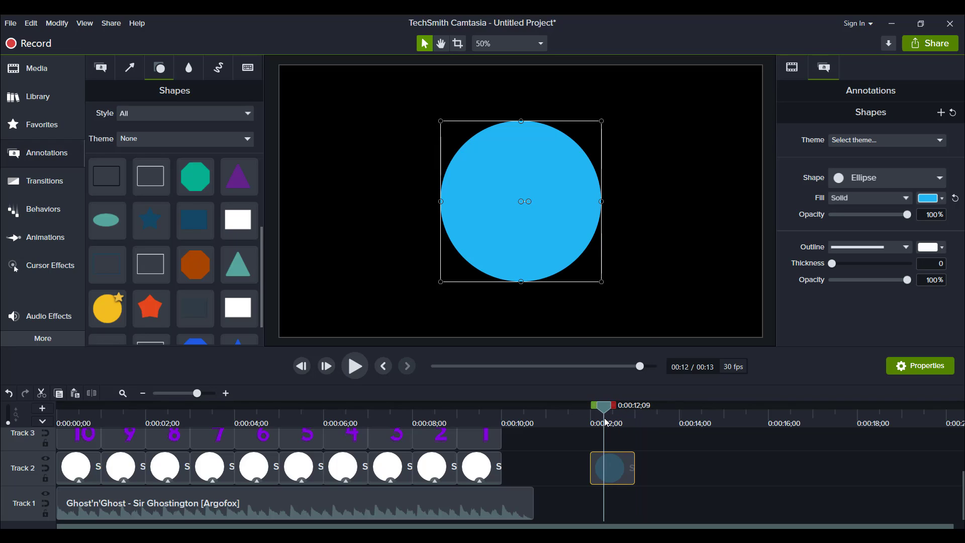
pyautogui.moveTo(631, 467)
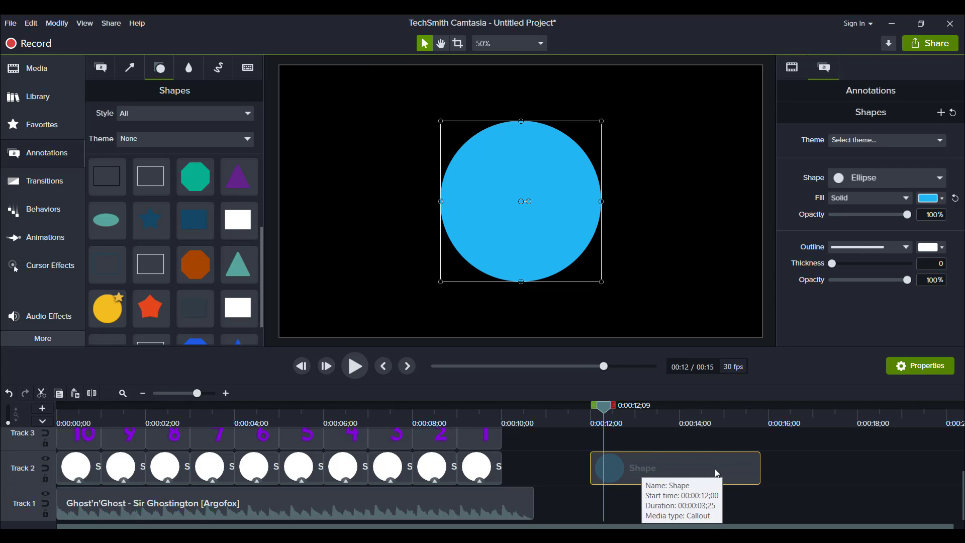
pyautogui.moveTo(715, 472)
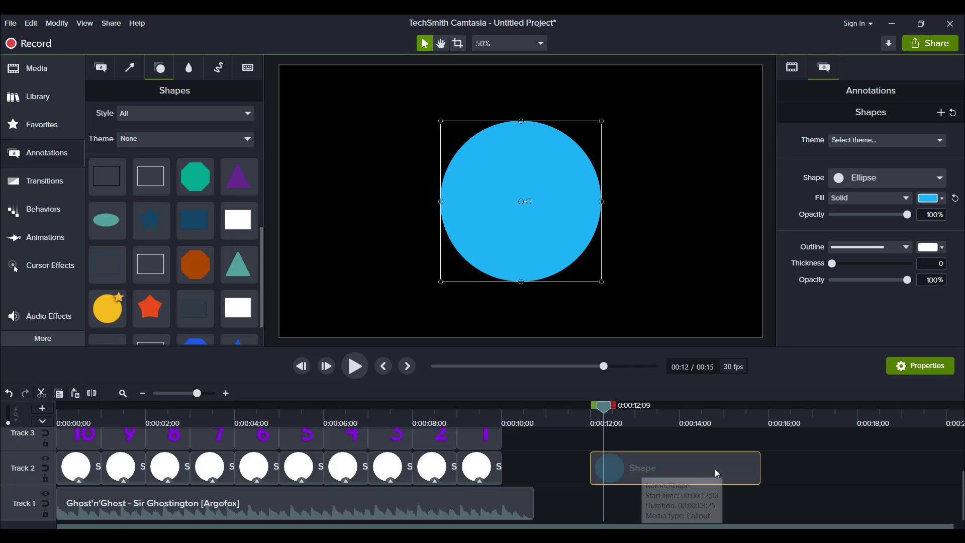
pyautogui.moveTo(682, 473)
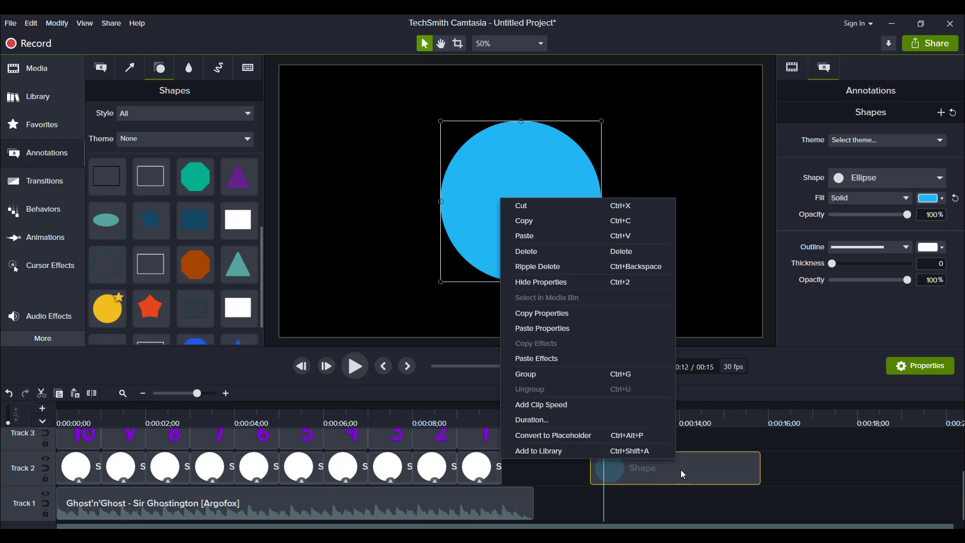
# Set the blue circle clip's duration to 1 second (12 to 13 s).
pyautogui.click(531, 420)
pyautogui.write('1')
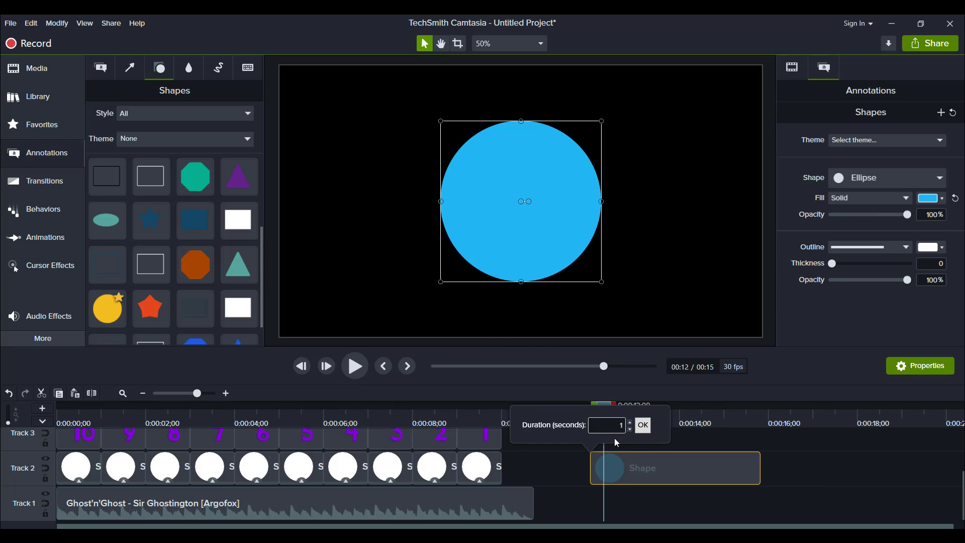
pyautogui.click(642, 425)
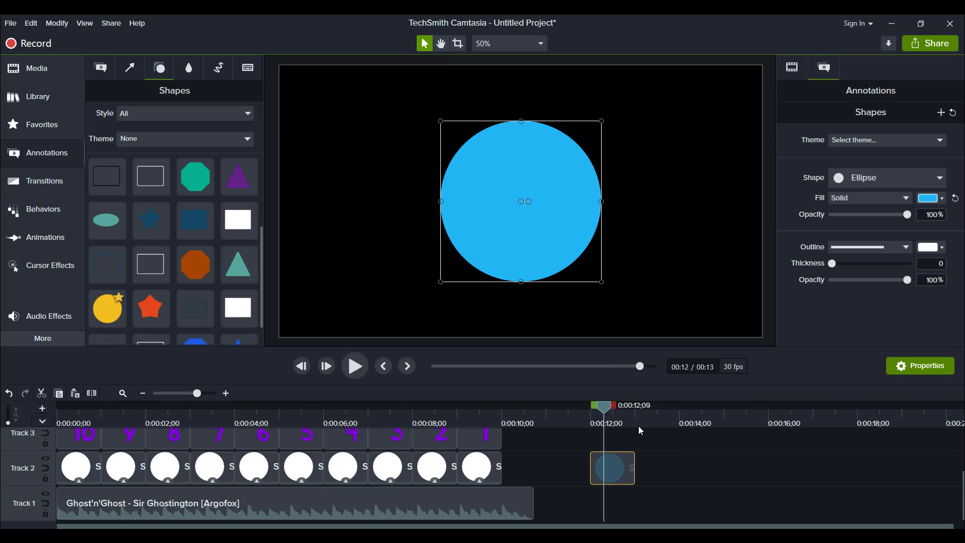
pyautogui.moveTo(648, 425)
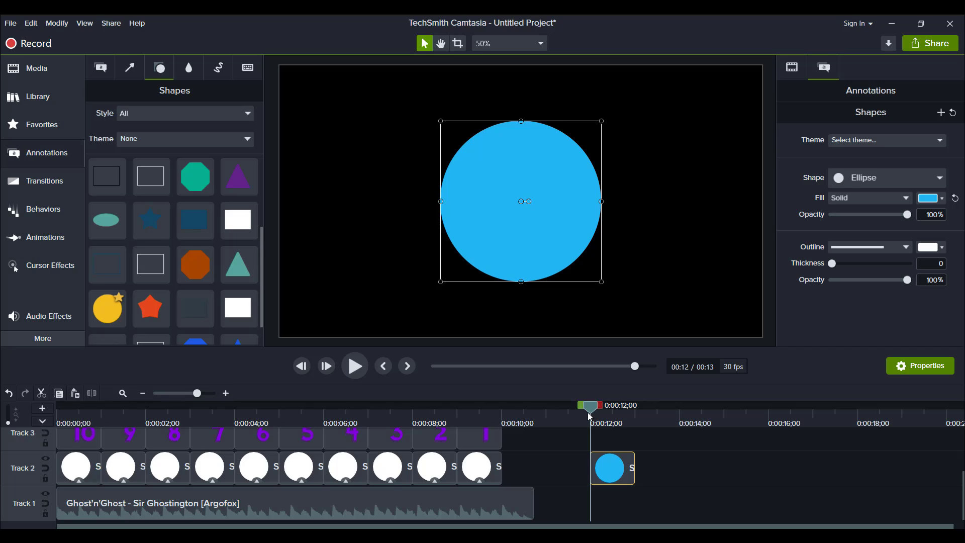
pyautogui.moveTo(567, 427)
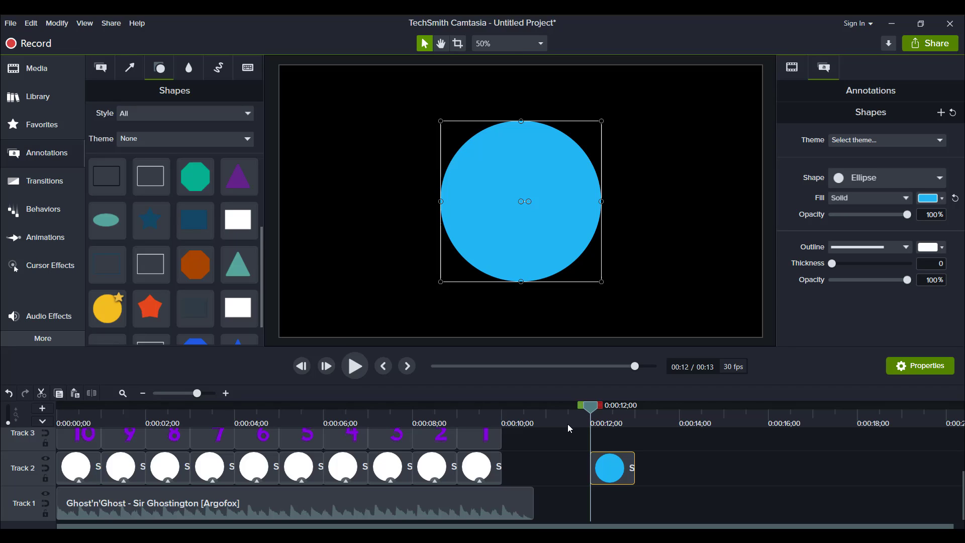
pyautogui.moveTo(548, 411)
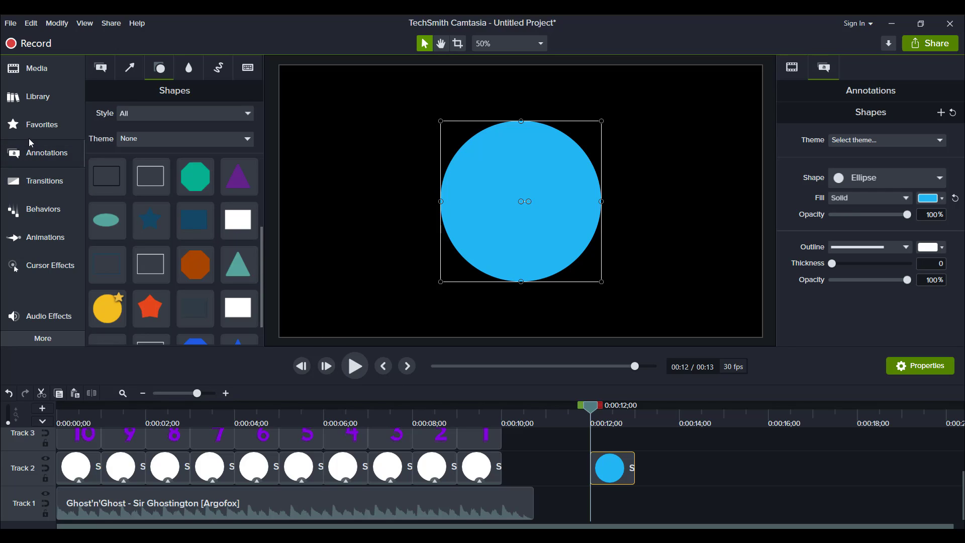
pyautogui.moveTo(46, 153)
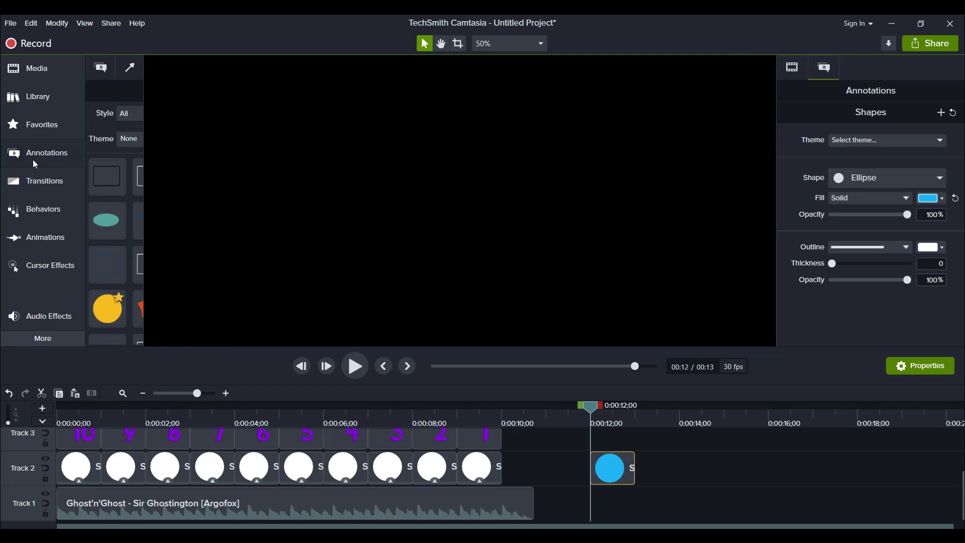
# Add the white ABC text callout from Favorites onto Track 3 at 12 seconds.
pyautogui.click(100, 68)
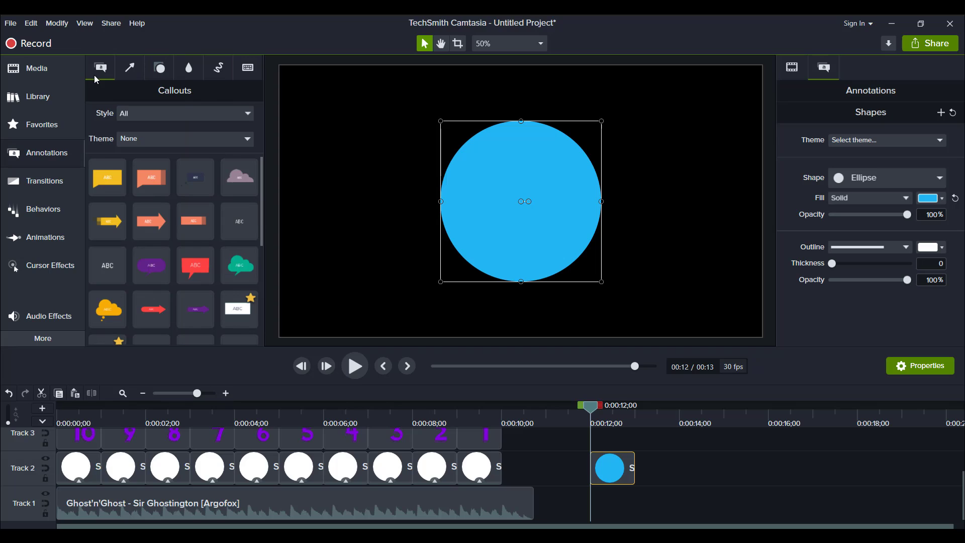
pyautogui.scroll(-3)
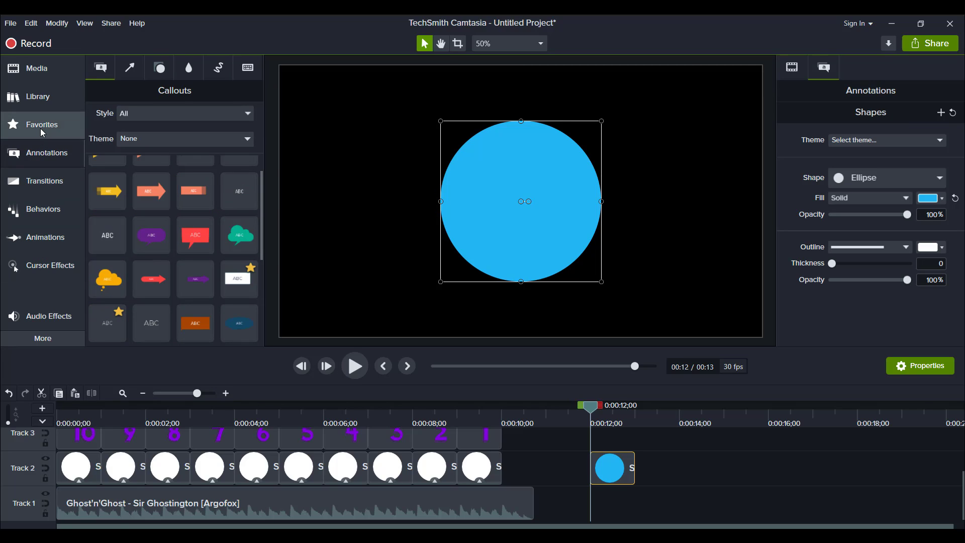
pyautogui.click(42, 124)
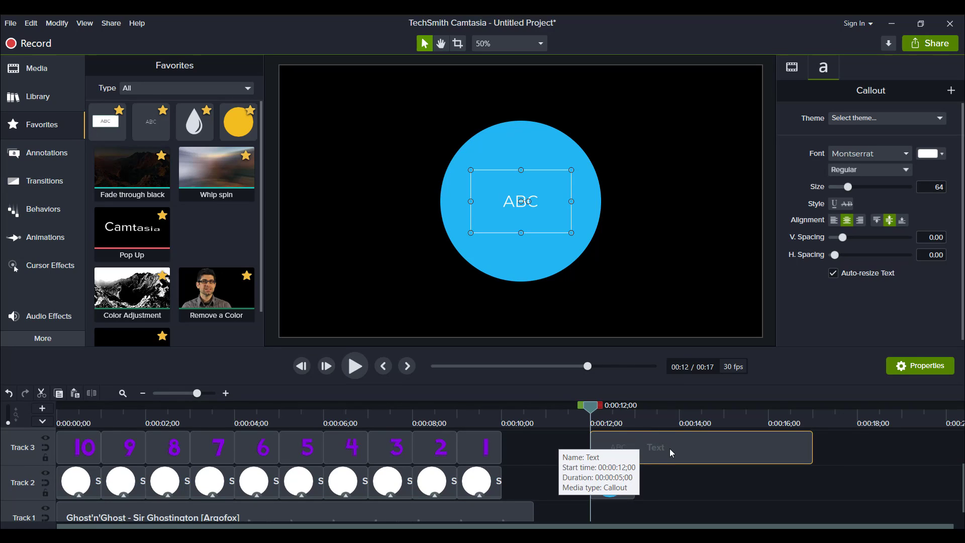
pyautogui.moveTo(634, 450)
pyautogui.write('10')
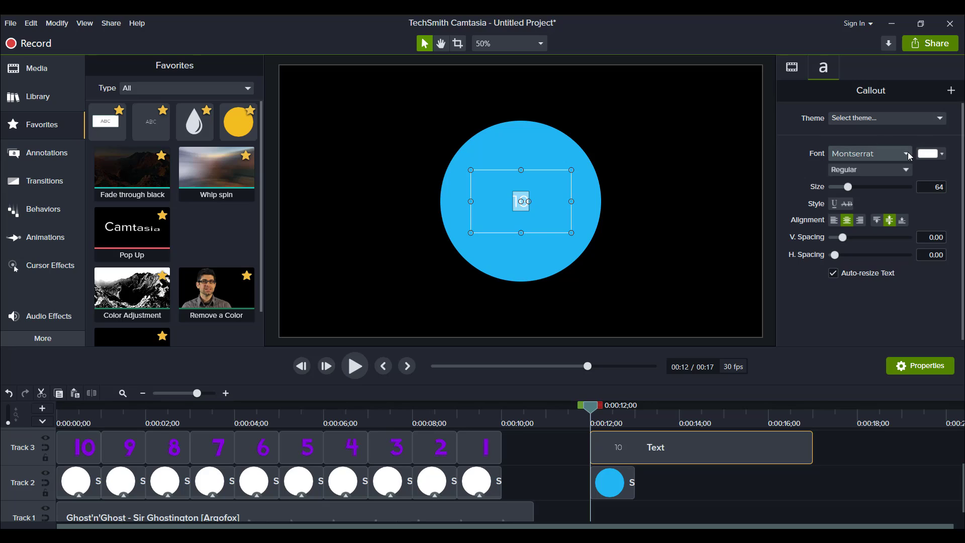
# Set the white 10 callout's font to KG Summer Sunshine.
pyautogui.click(904, 153)
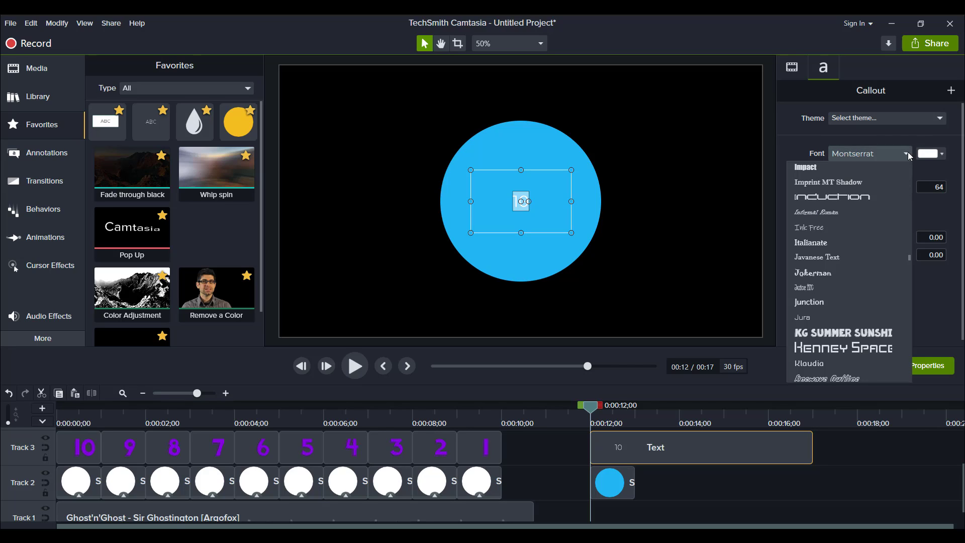
pyautogui.moveTo(807, 344)
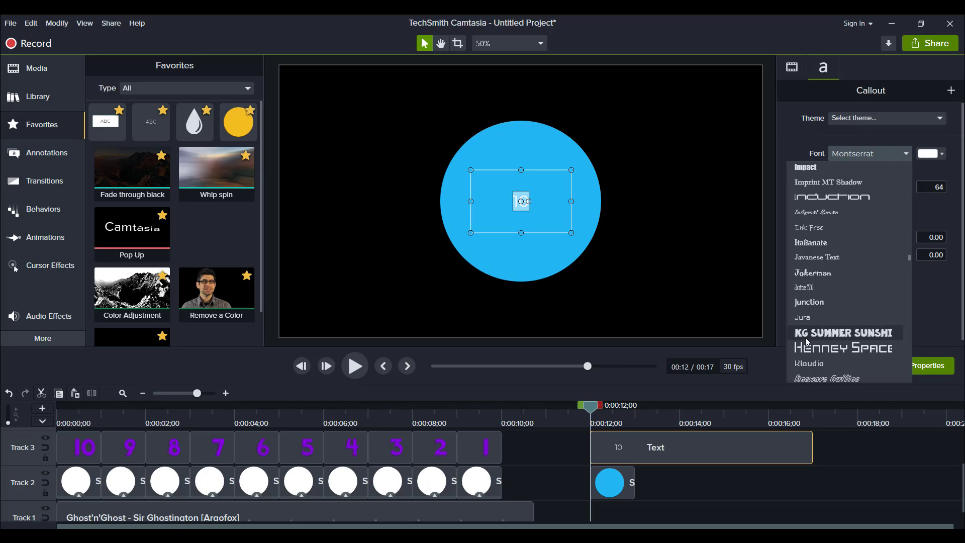
pyautogui.moveTo(827, 326)
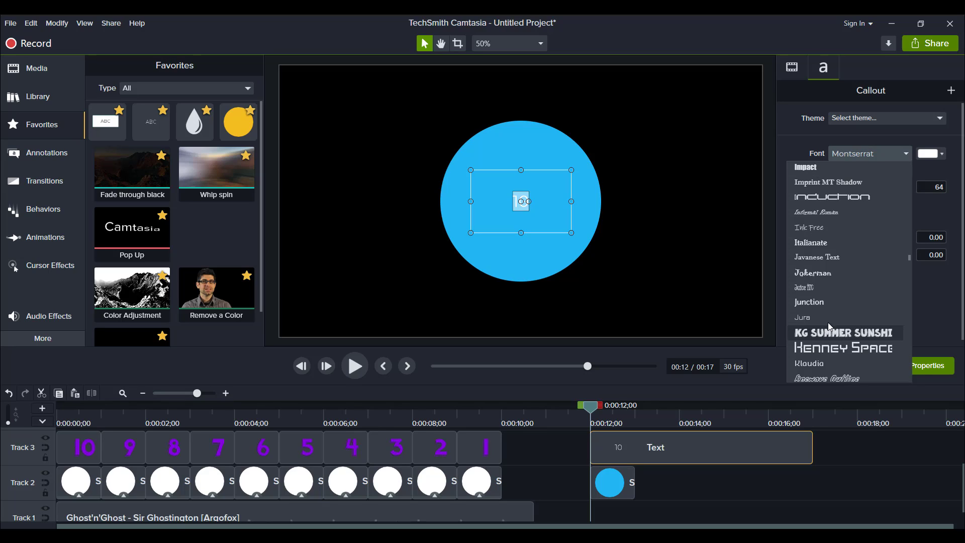
pyautogui.moveTo(841, 334)
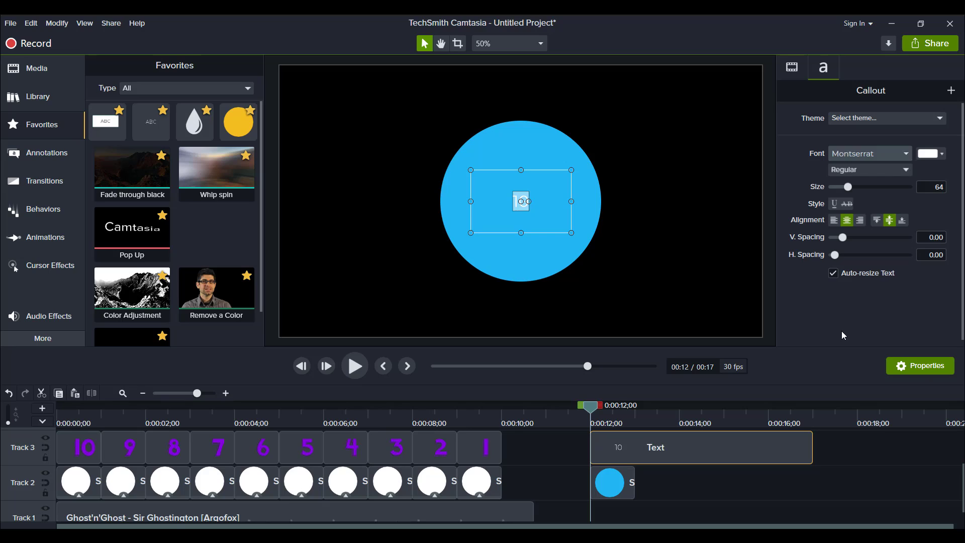
pyautogui.click(868, 153)
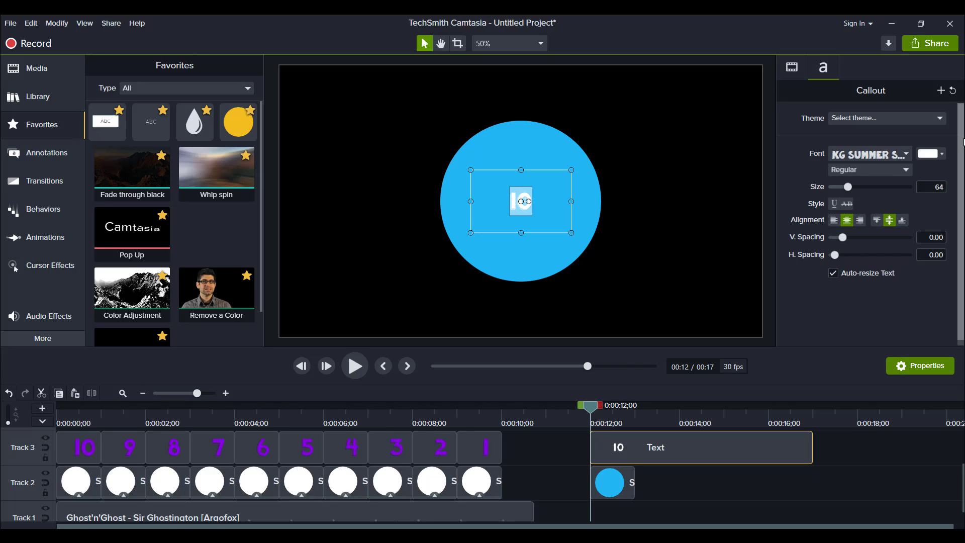
pyautogui.moveTo(929, 153)
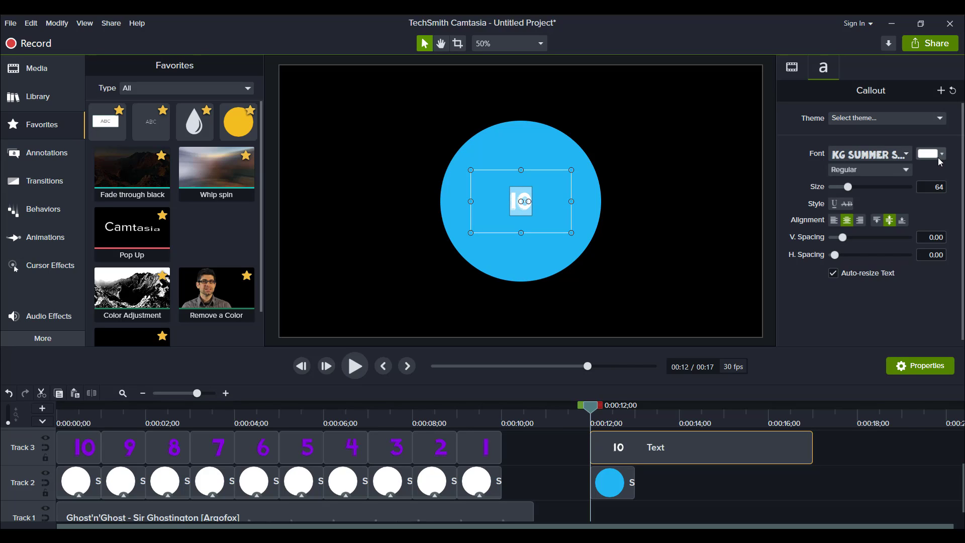
pyautogui.click(926, 154)
pyautogui.write('223')
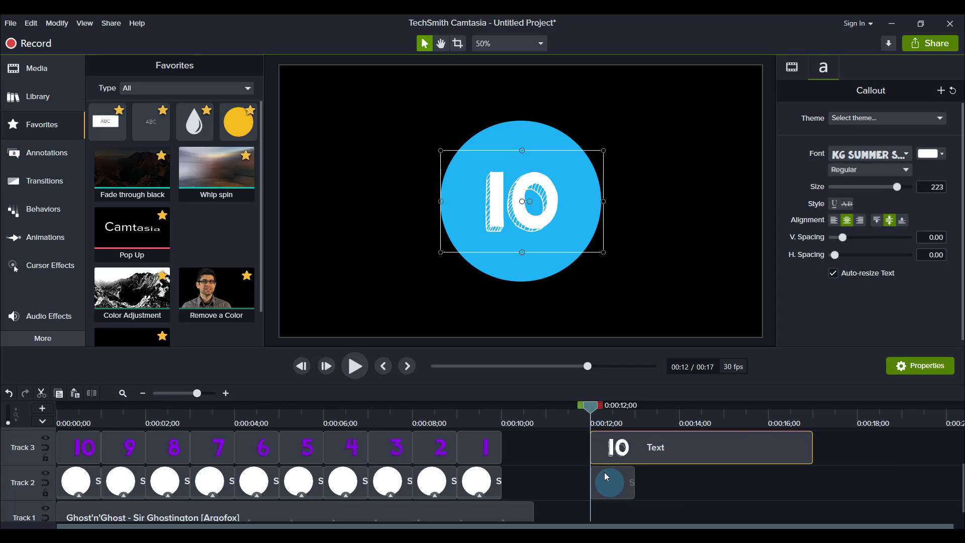
# Trim the 10 text clip to one second, ending at 13 s with the circle.
pyautogui.click(611, 482)
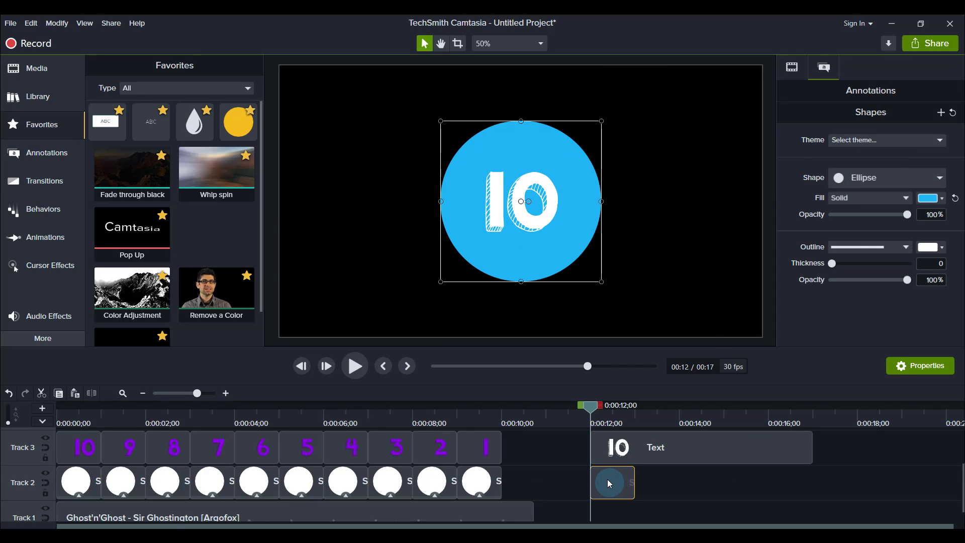
pyautogui.click(611, 483)
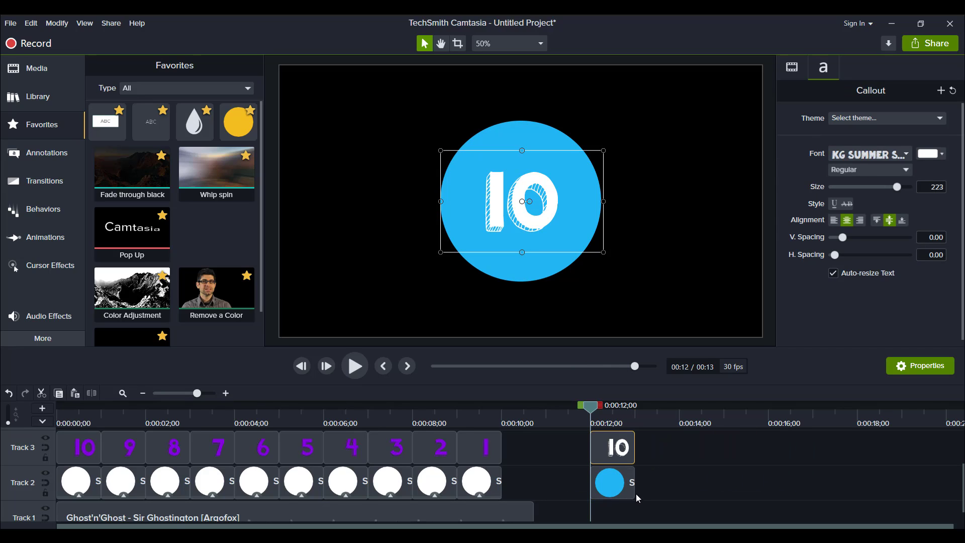
pyautogui.moveTo(612, 483)
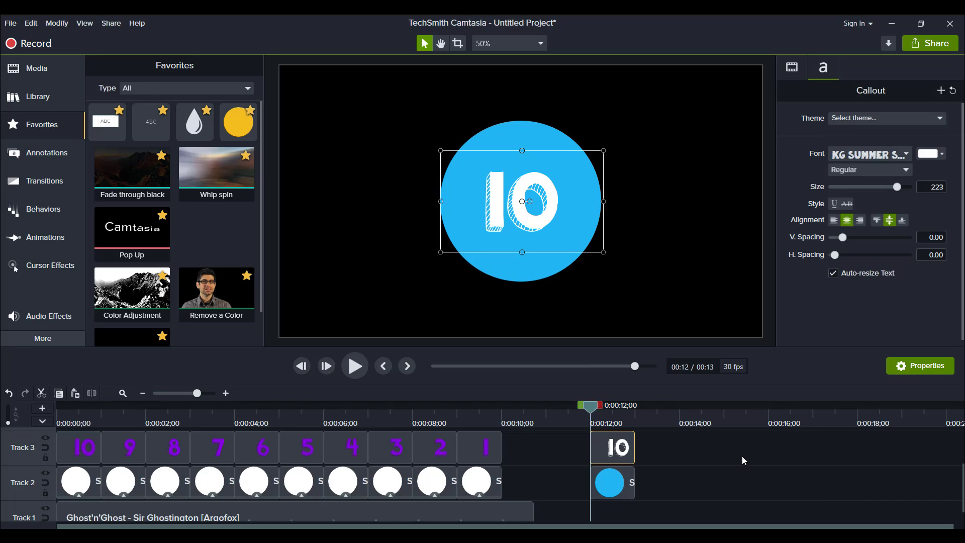
pyautogui.moveTo(663, 502)
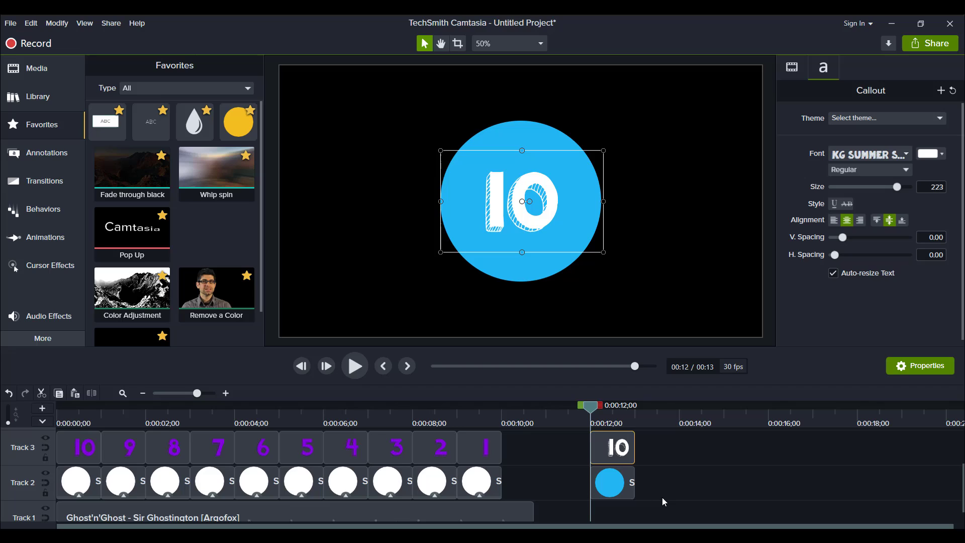
pyautogui.moveTo(648, 489)
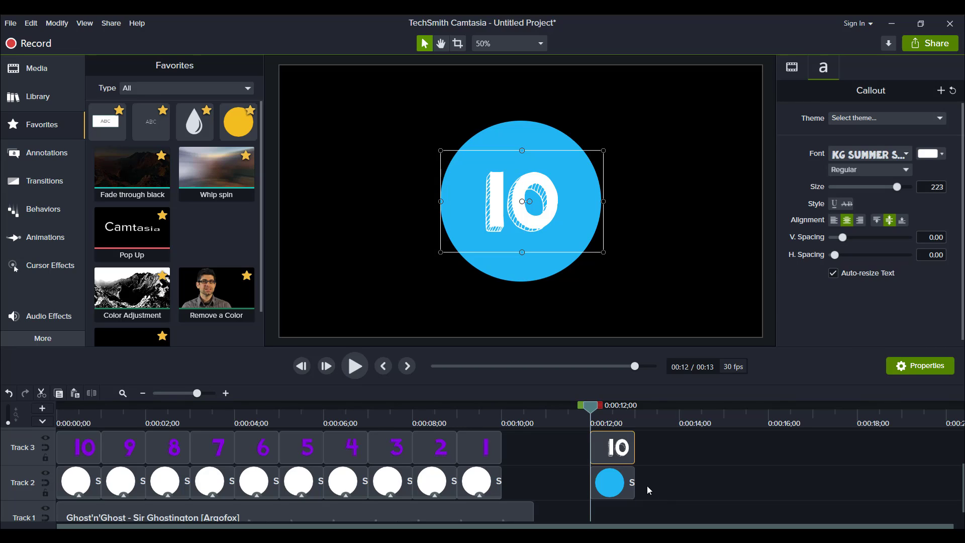
pyautogui.moveTo(651, 489)
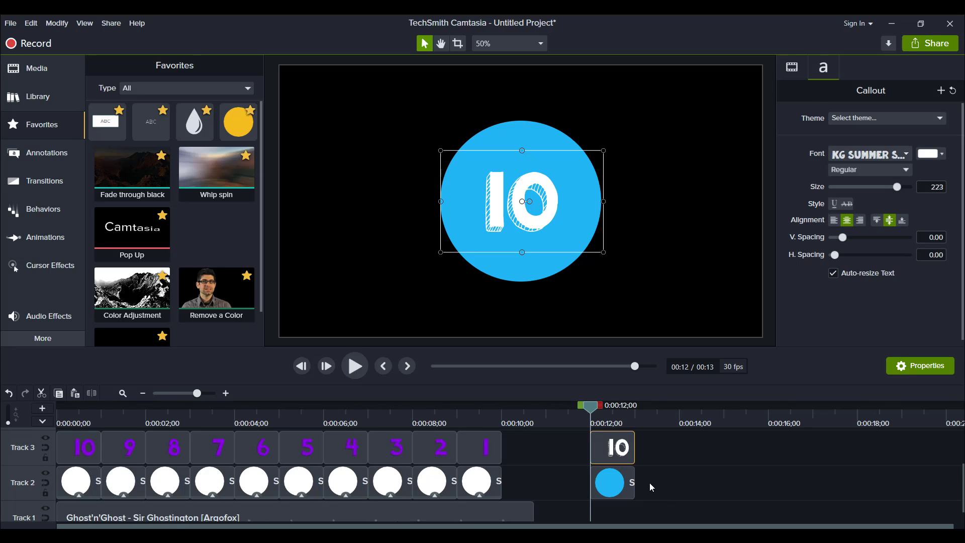
pyautogui.moveTo(640, 495)
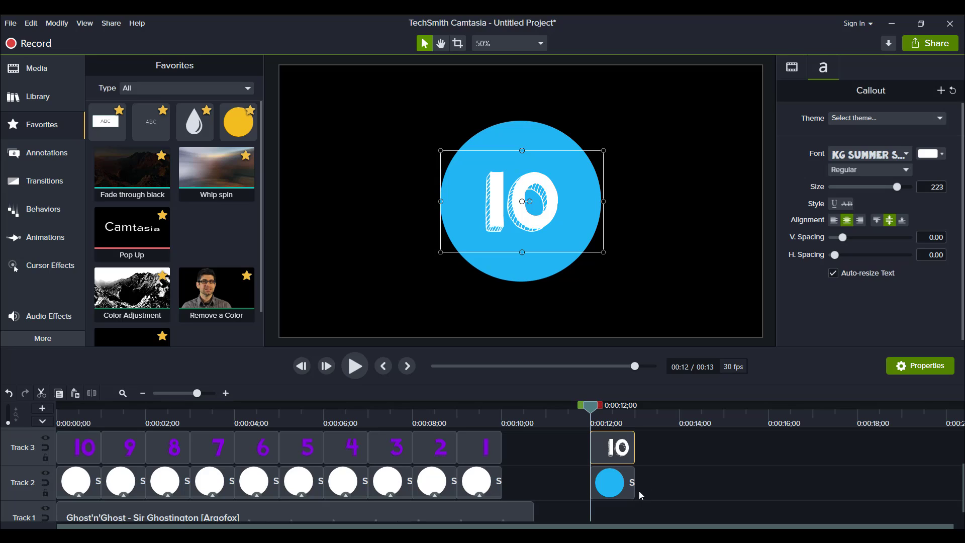
# Copy the text-and-circle pair and paste it to make ten back-to-back copies (12–22 s).
pyautogui.click(612, 447)
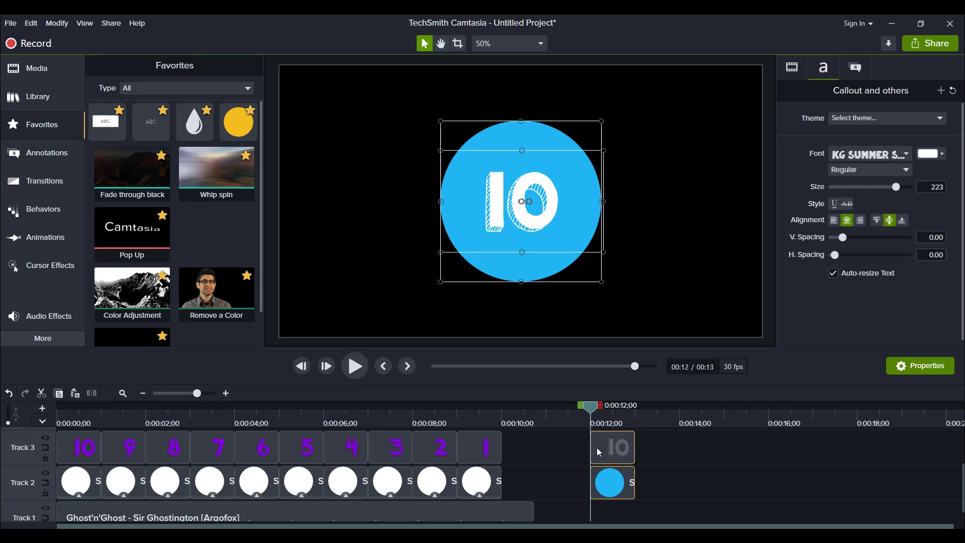
pyautogui.click(658, 483)
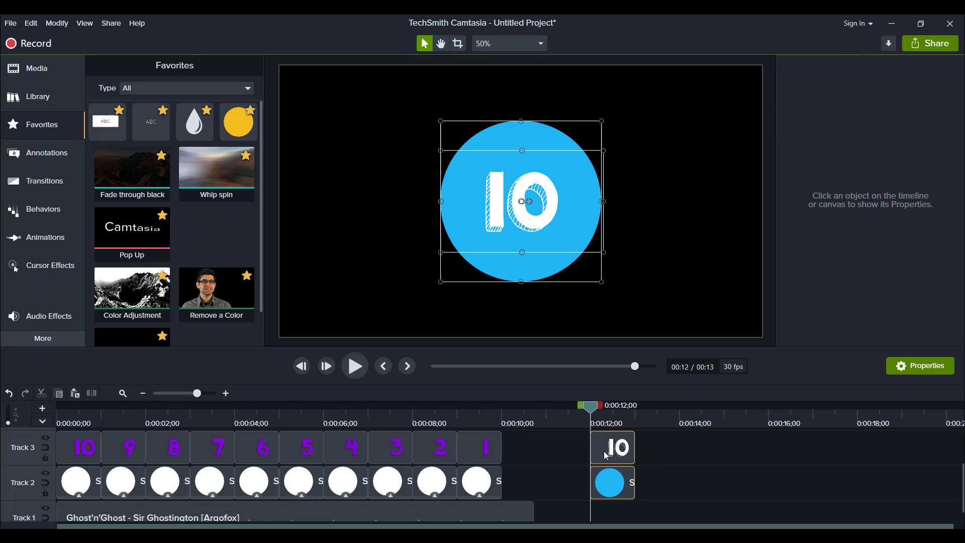
pyautogui.click(612, 447)
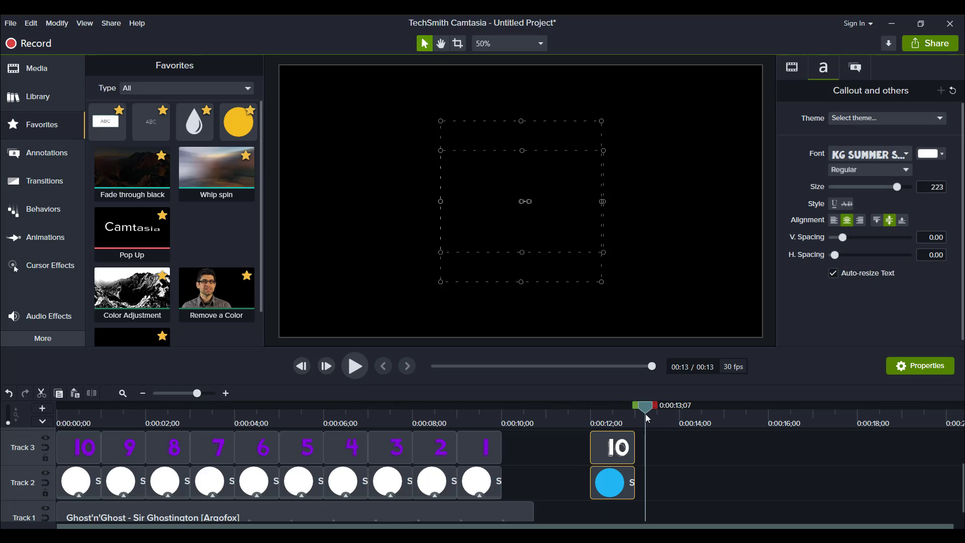
pyautogui.click(611, 483)
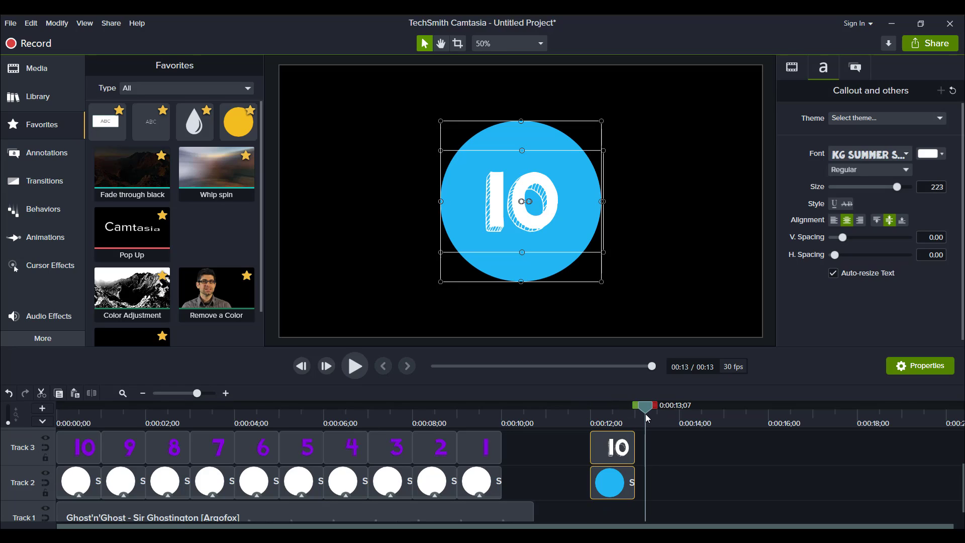
pyautogui.moveTo(664, 481)
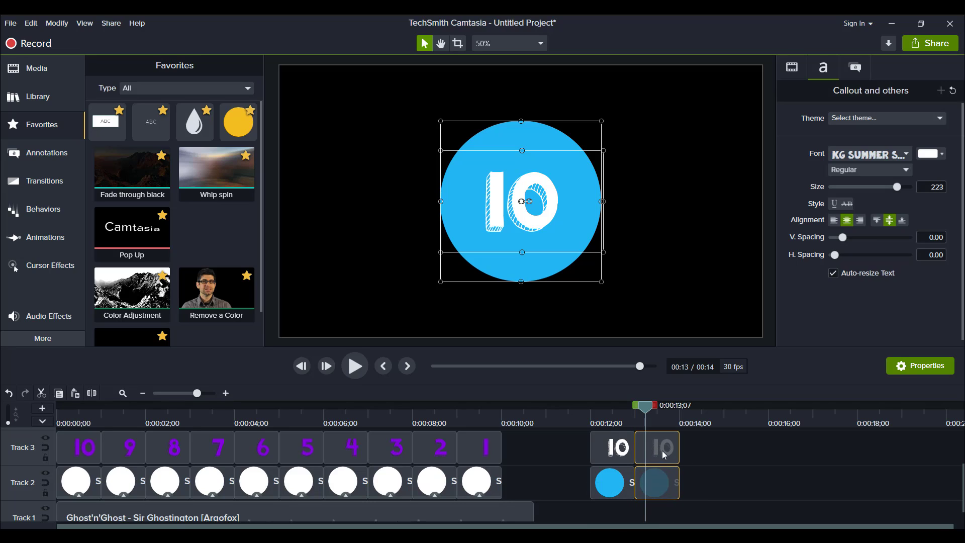
pyautogui.moveTo(693, 427)
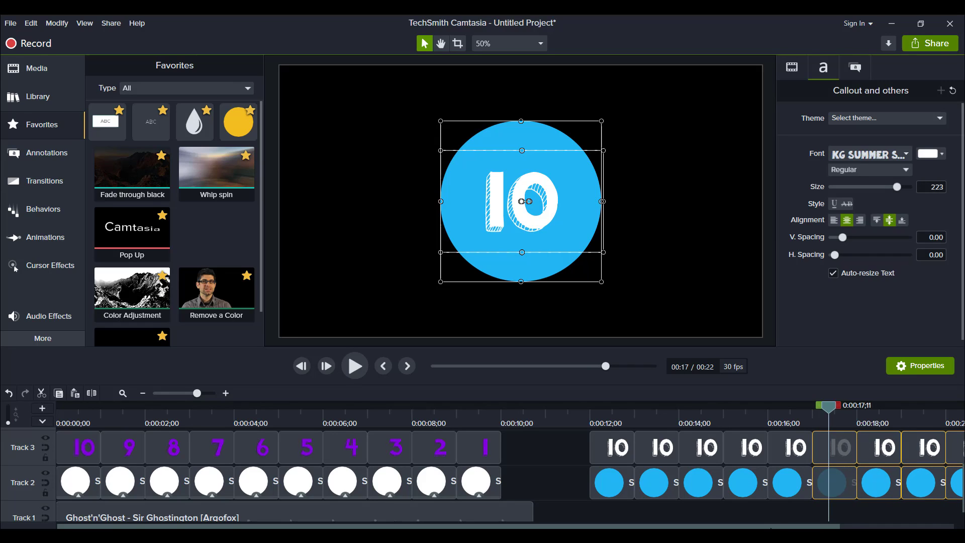
pyautogui.hscroll(3)
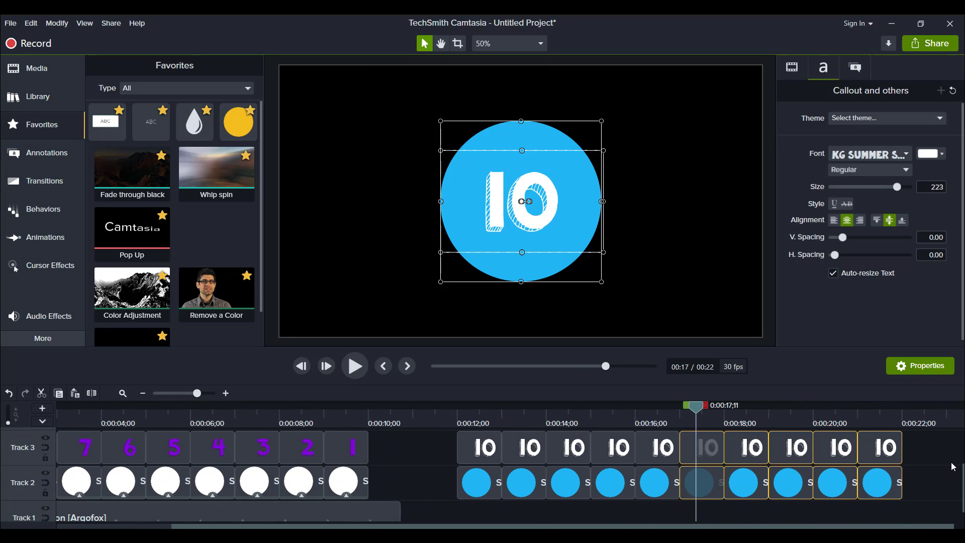
pyautogui.moveTo(525, 413)
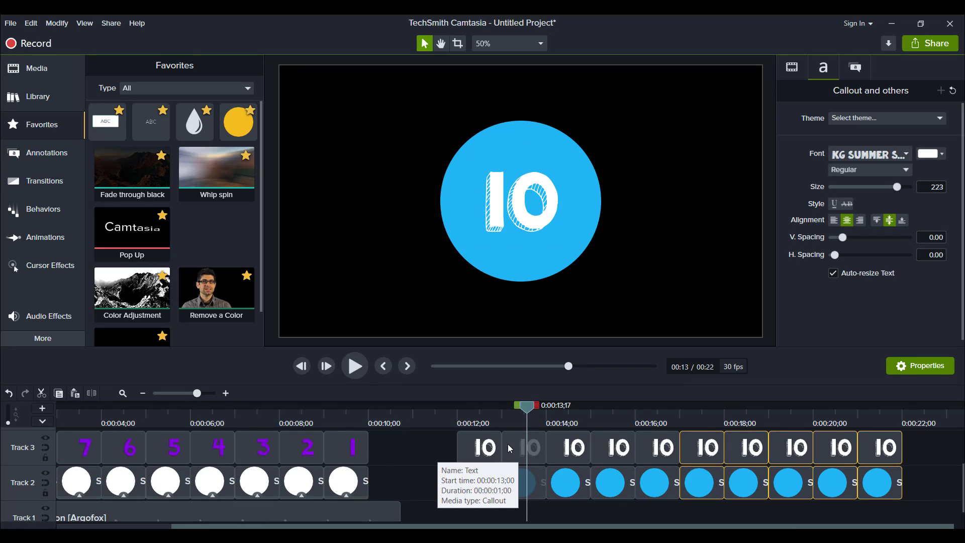
# Renumber the copied callouts to 9, 8, 7 … so the blue version counts down to 1.
pyautogui.click(524, 447)
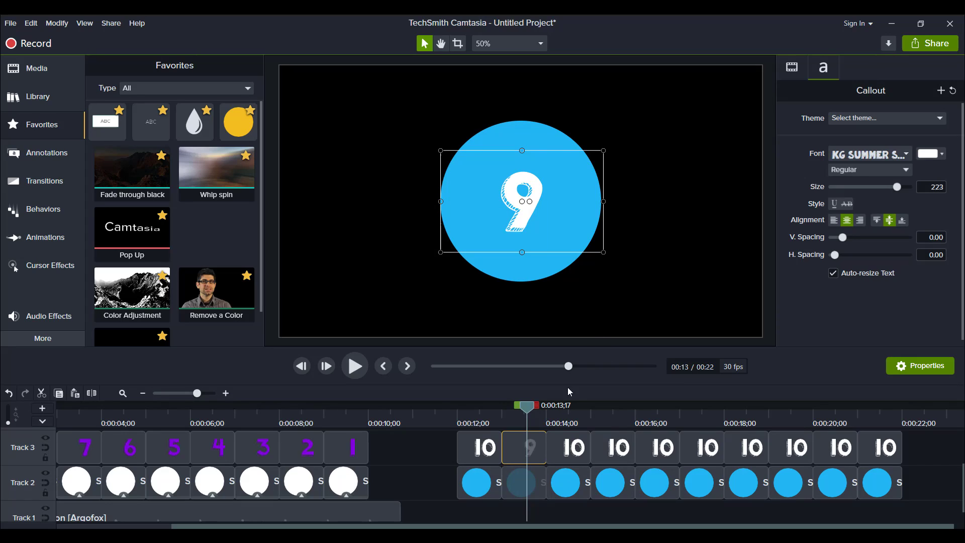
pyautogui.click(567, 446)
pyautogui.write('8')
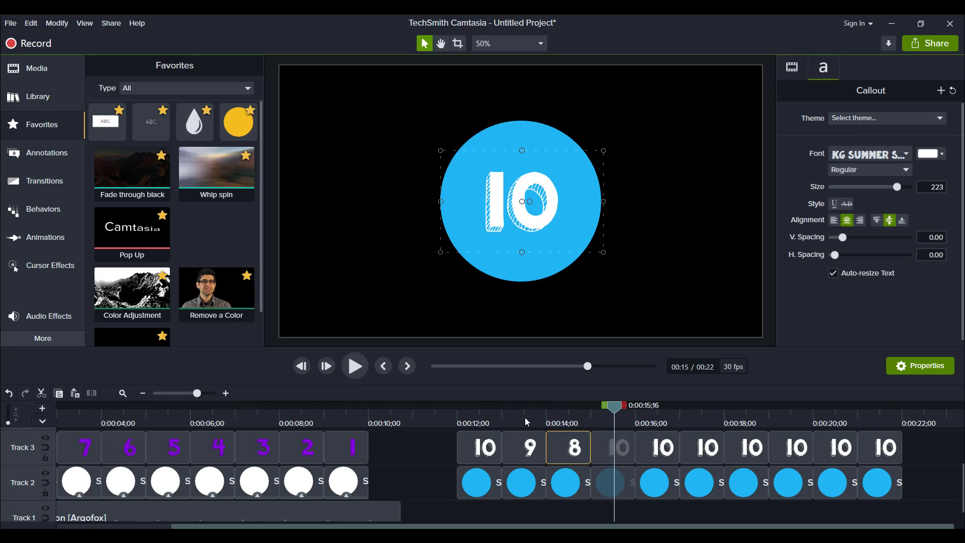
pyautogui.moveTo(546, 305)
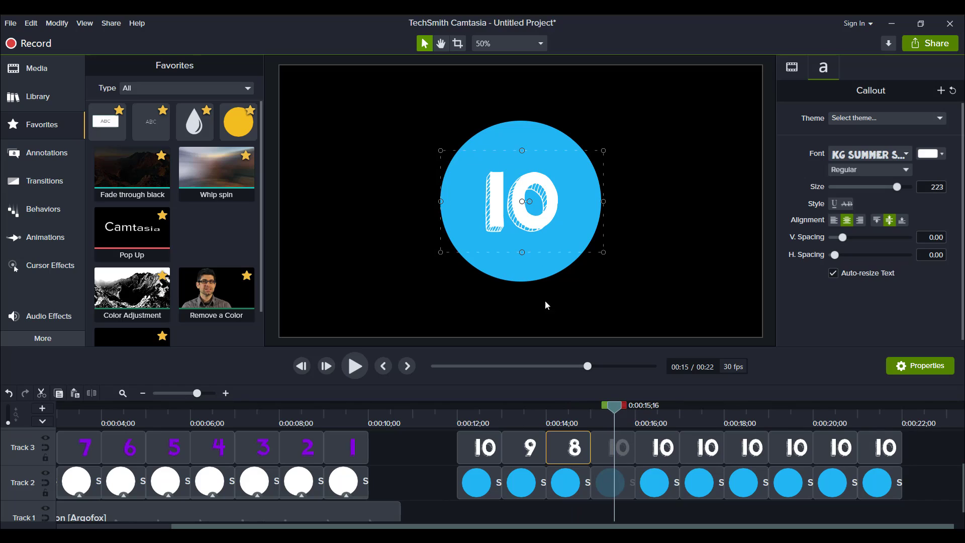
pyautogui.click(612, 446)
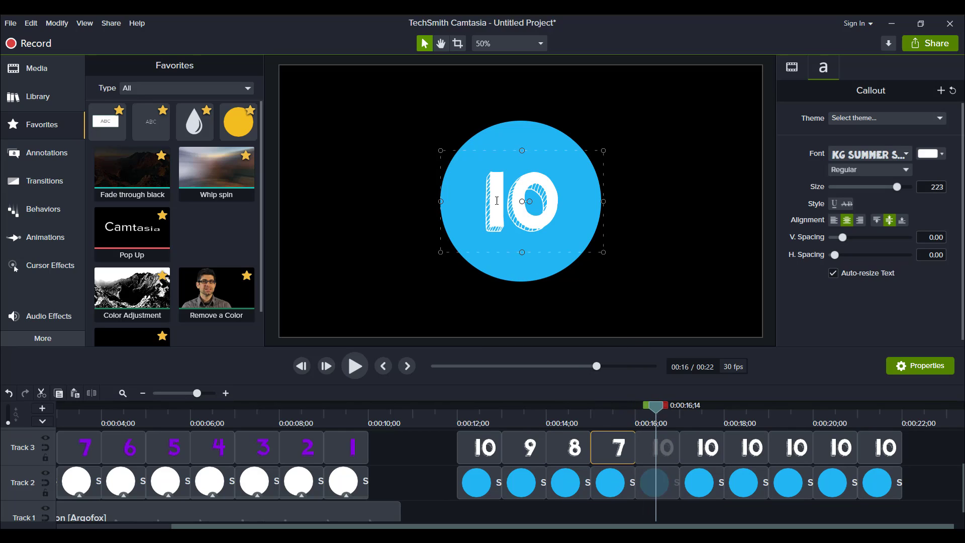
pyautogui.click(656, 447)
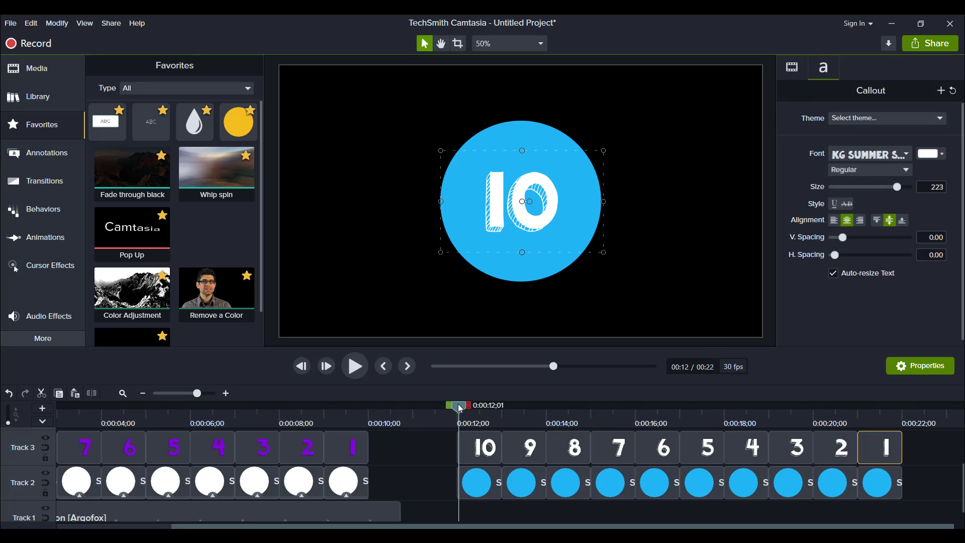
# Preview the blue 10-to-1 countdown through to its end.
pyautogui.click(354, 366)
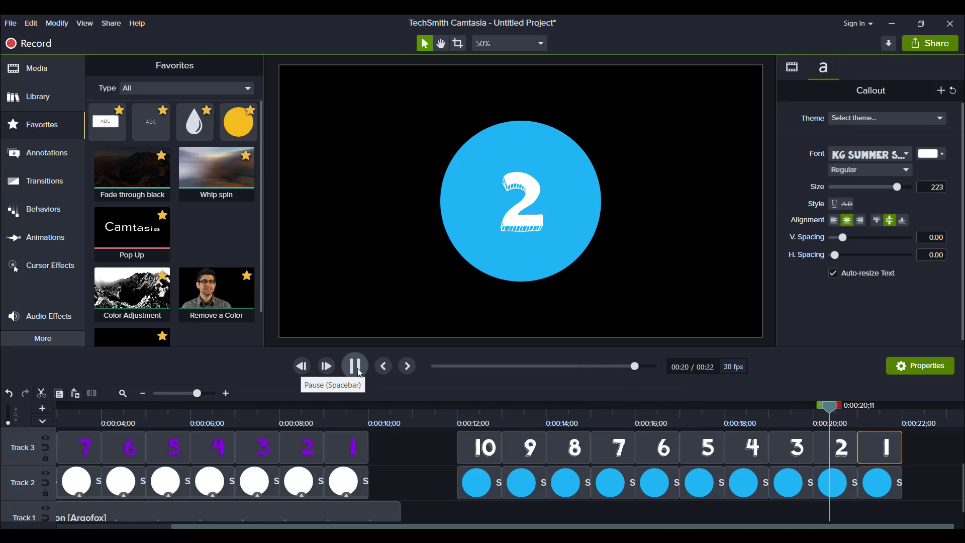
pyautogui.click(354, 366)
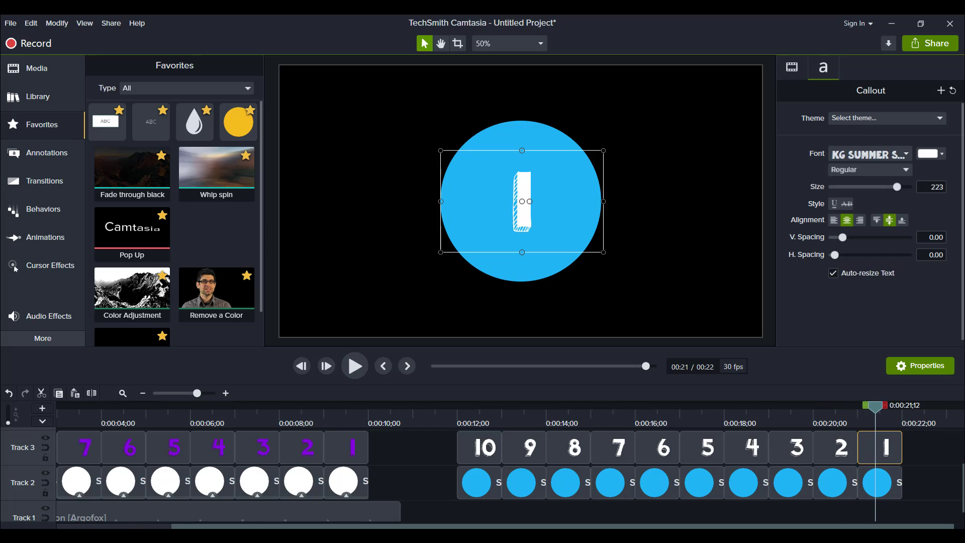
pyautogui.hscroll(-3)
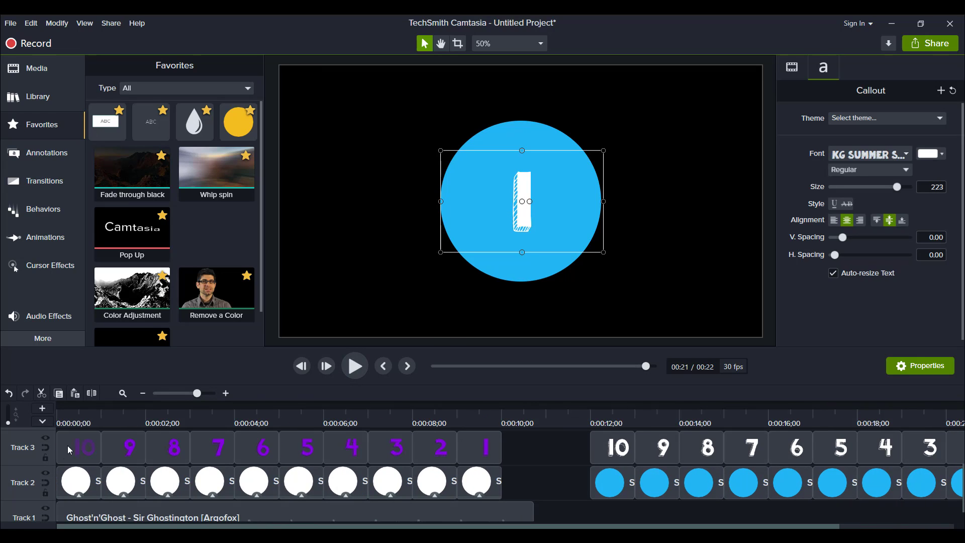
# Preview the opening numbers of the purple countdown, then return to the blue one.
pyautogui.click(354, 366)
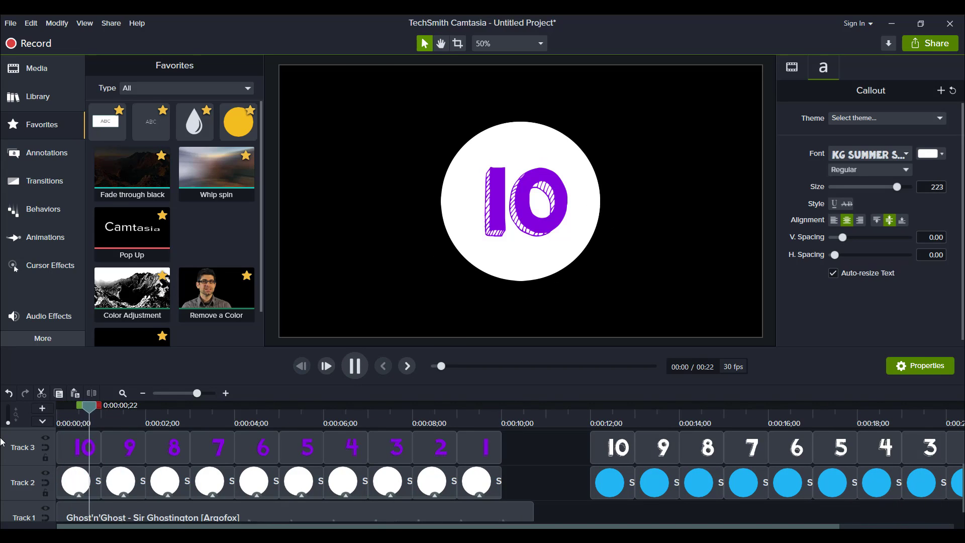
pyautogui.click(354, 366)
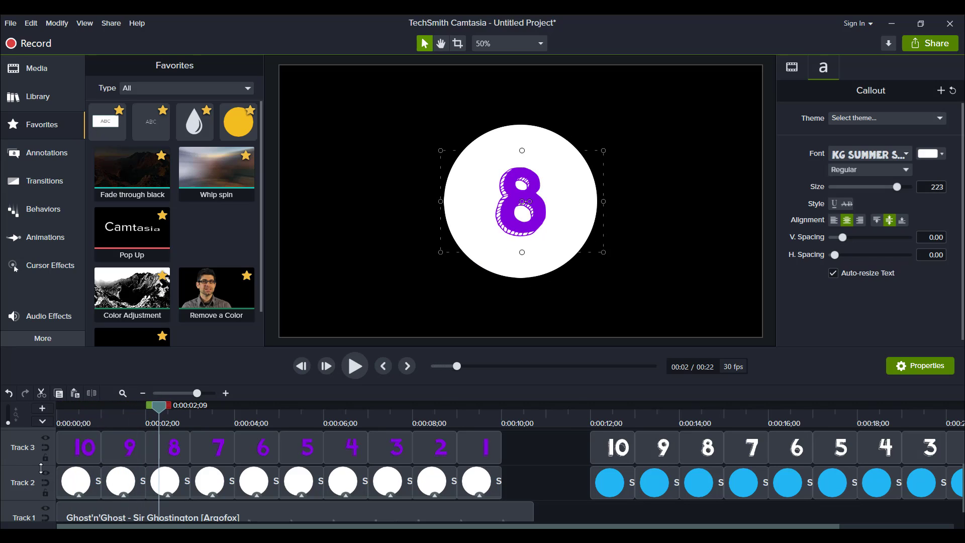
pyautogui.hscroll(3)
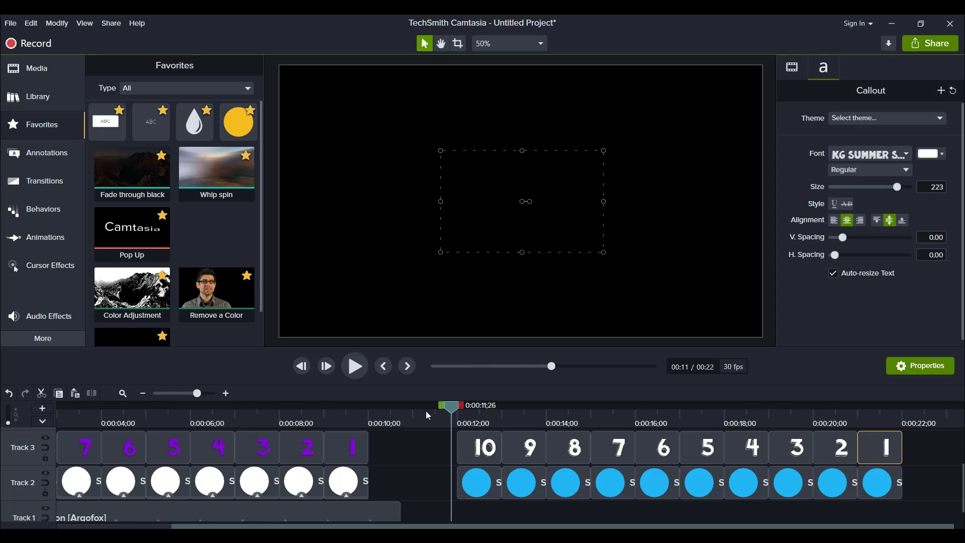
pyautogui.moveTo(447, 448)
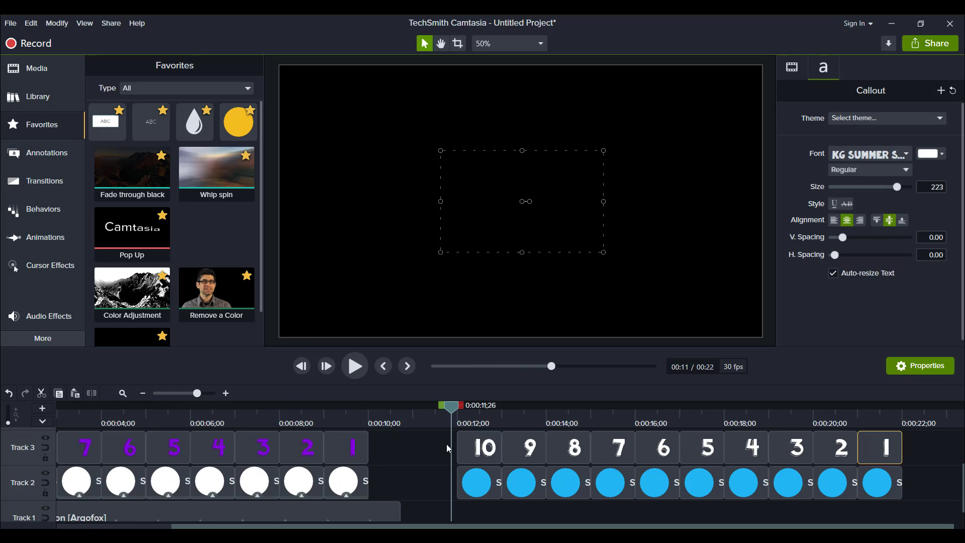
pyautogui.moveTo(473, 484)
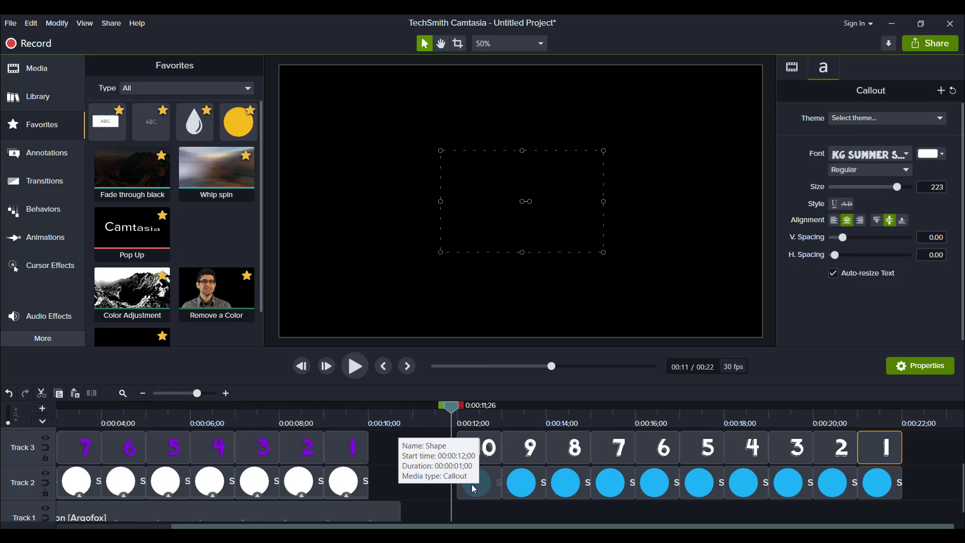
# Select the first blue circle clip and browse Behaviors, previewing Explode.
pyautogui.click(478, 482)
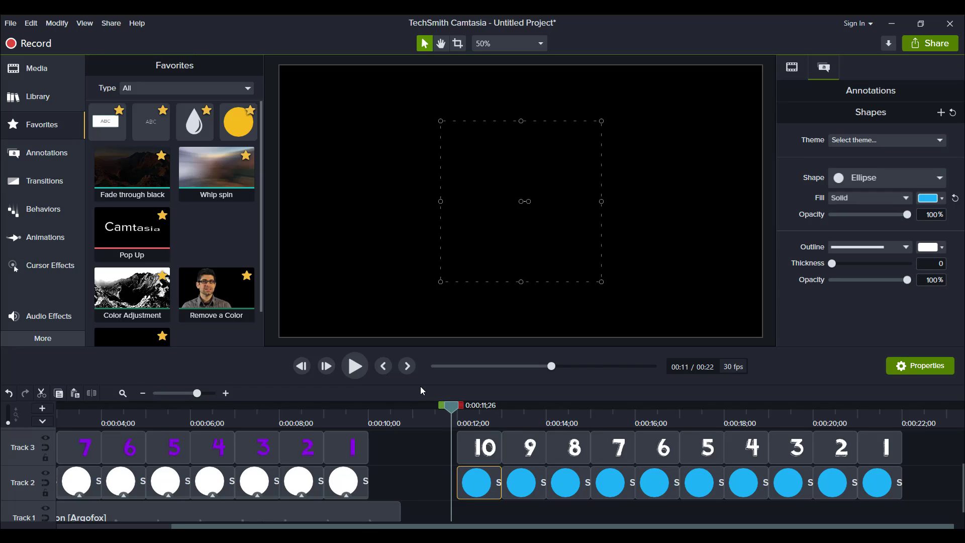
pyautogui.moveTo(4, 347)
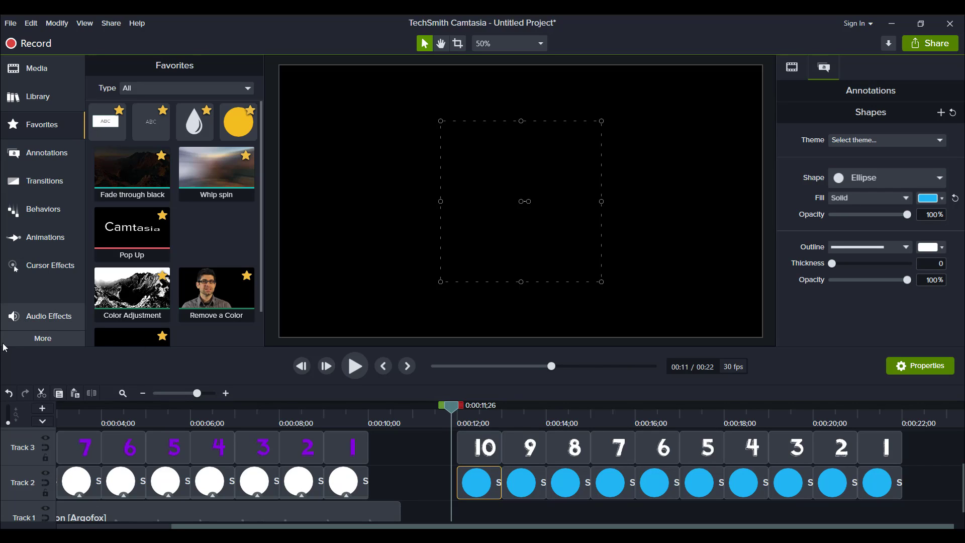
pyautogui.moveTo(43, 209)
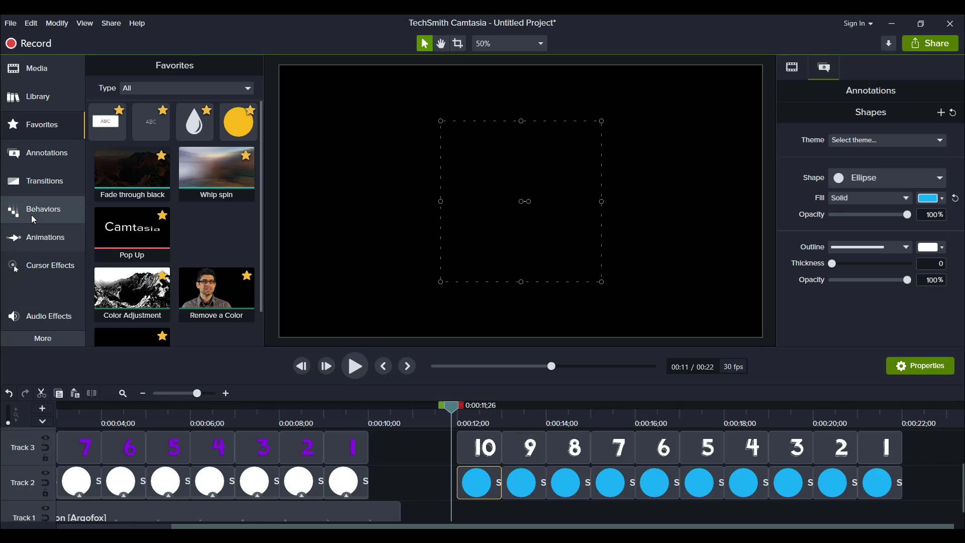
pyautogui.click(44, 209)
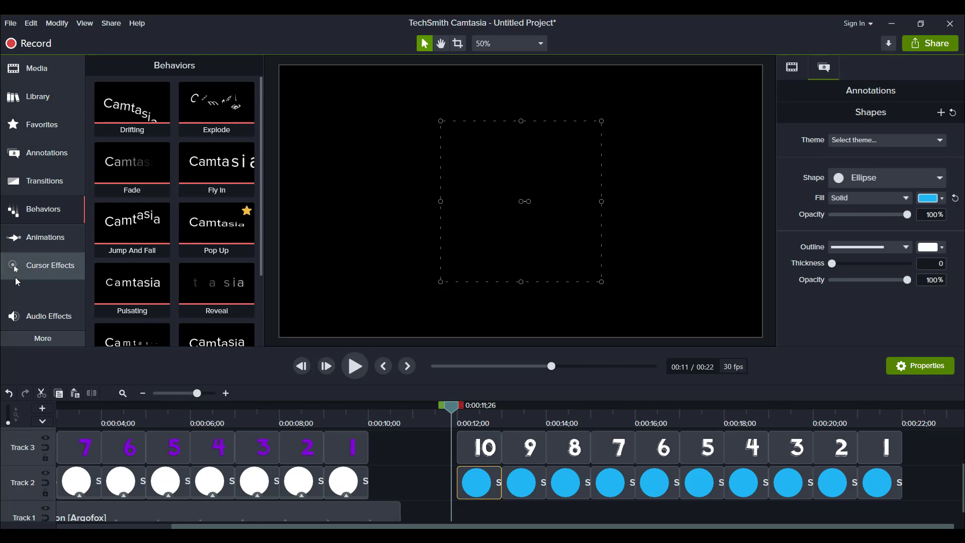
pyautogui.click(132, 107)
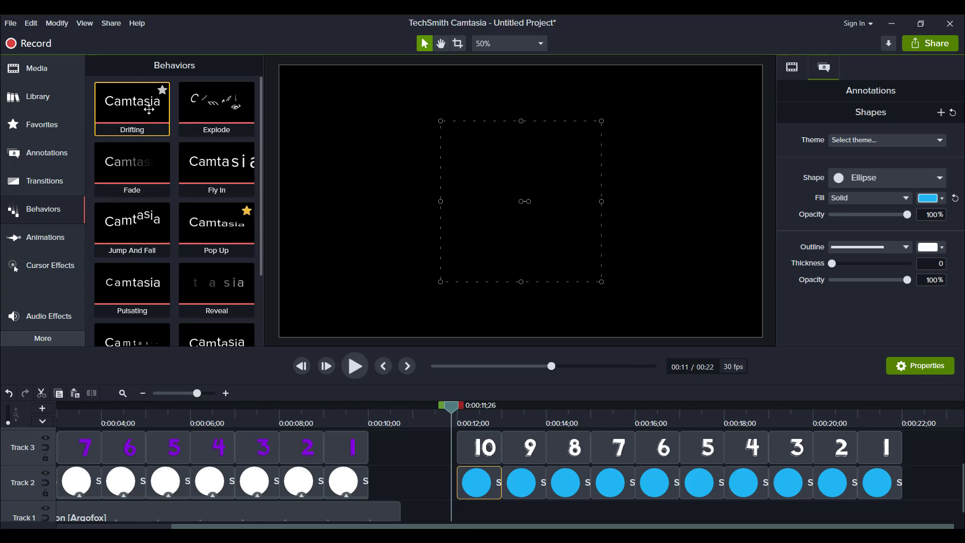
pyautogui.click(216, 101)
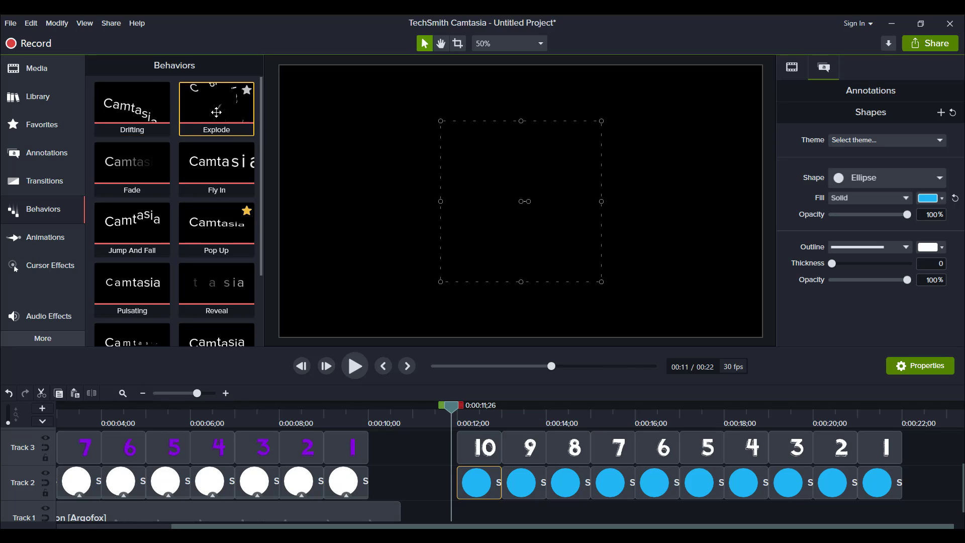
pyautogui.moveTo(201, 177)
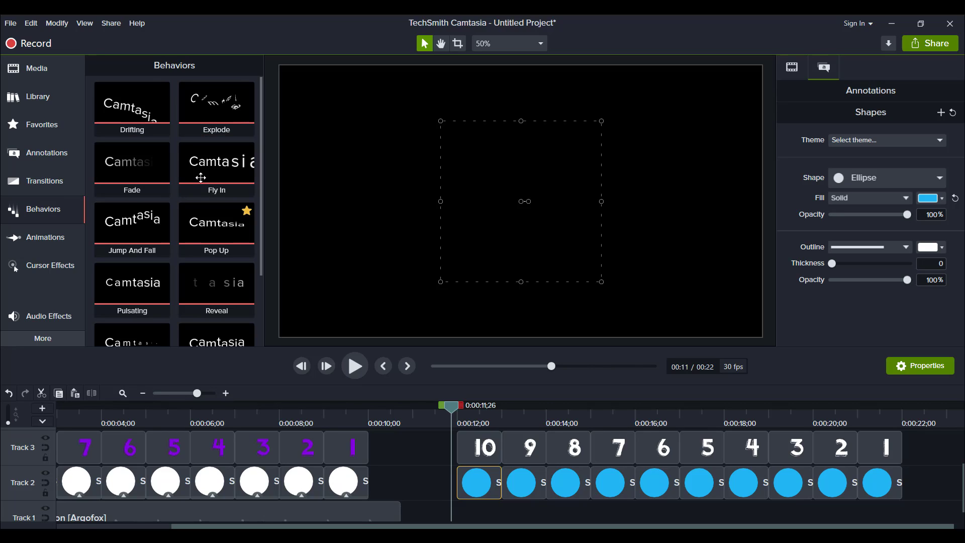
# Preview Fly In and Pulsating, choosing Pulsating (Grow, Spring) for the first circle.
pyautogui.click(216, 161)
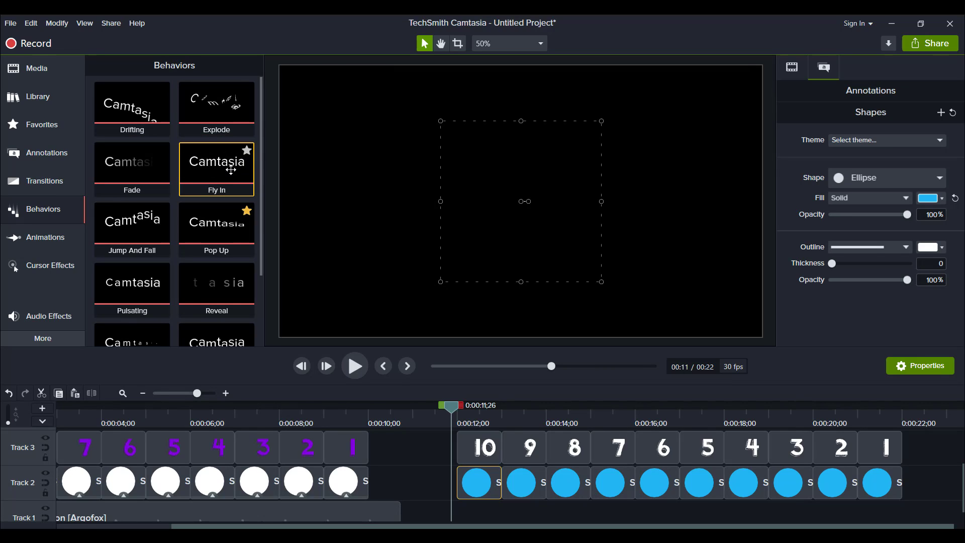
pyautogui.click(132, 283)
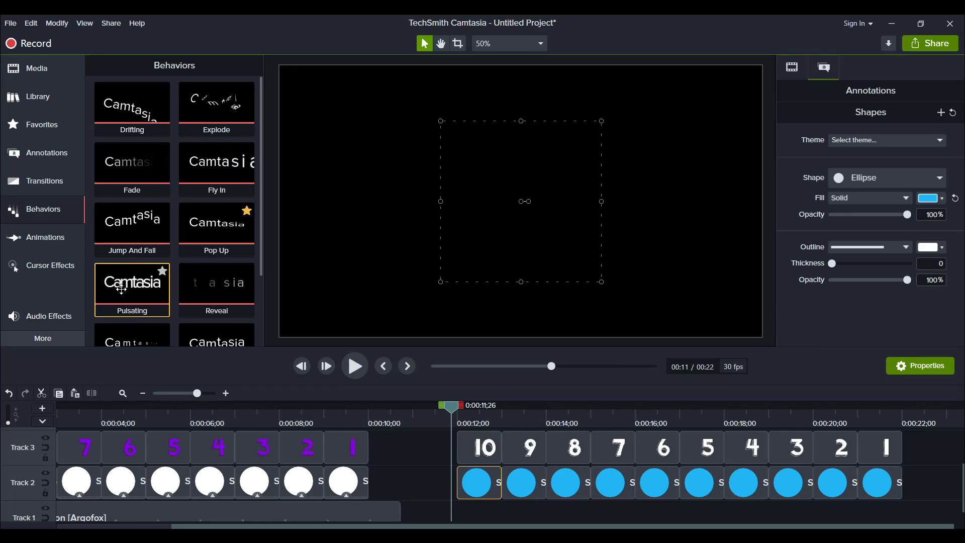
pyautogui.scroll(-3)
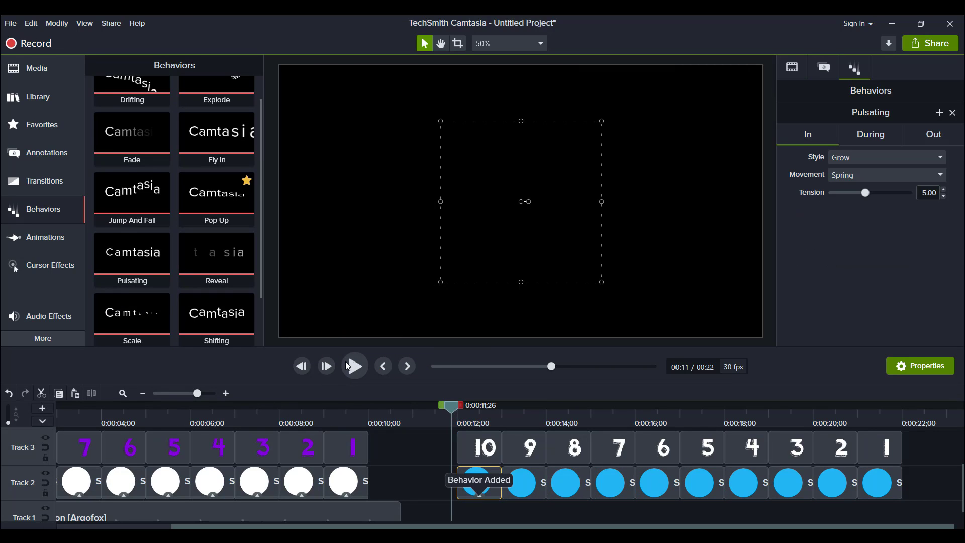
# Set the Pulsating behavior's During style to None so the circle holds still mid-clip.
pyautogui.click(354, 366)
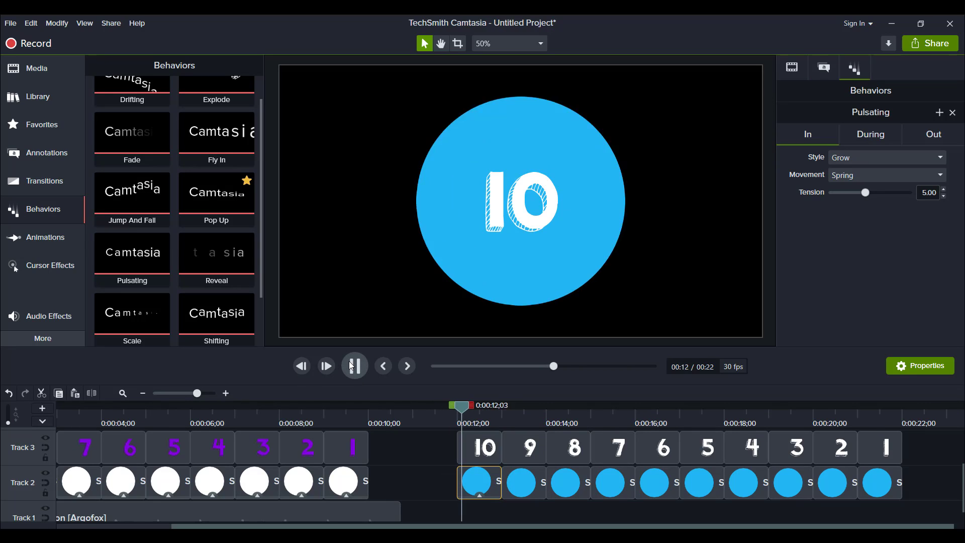
pyautogui.click(353, 366)
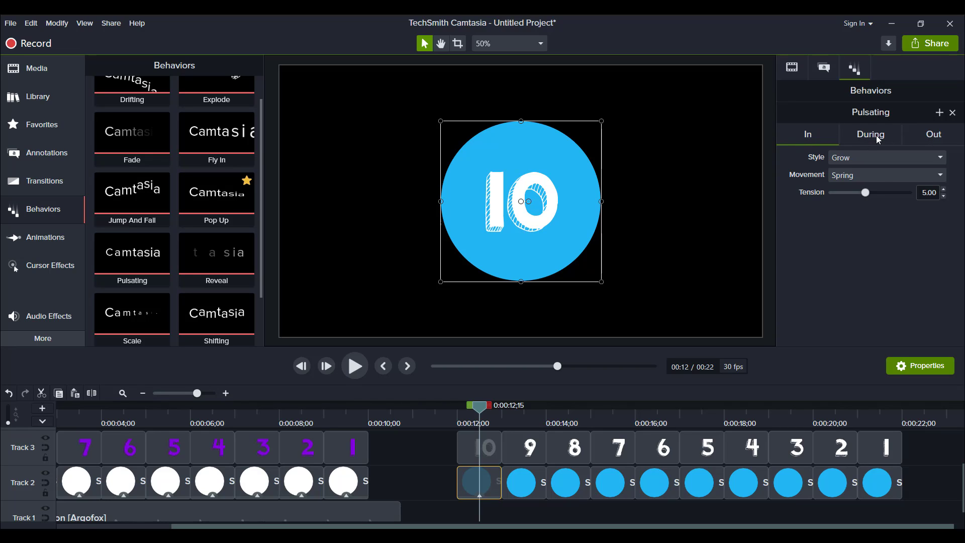
pyautogui.click(883, 157)
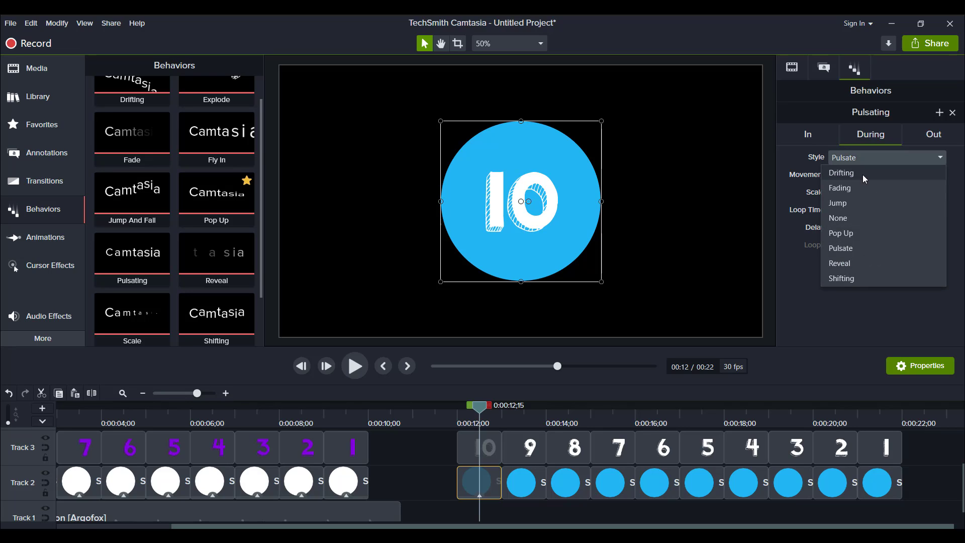
pyautogui.click(837, 218)
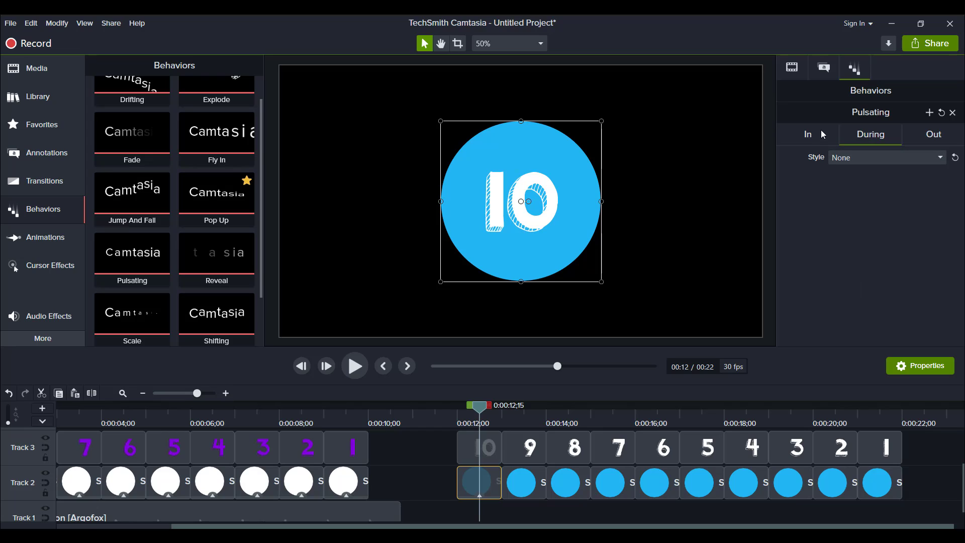
# Keep In as Grow/Spring and Out as Shrink with Ease Out - Back, then check the result.
pyautogui.click(807, 133)
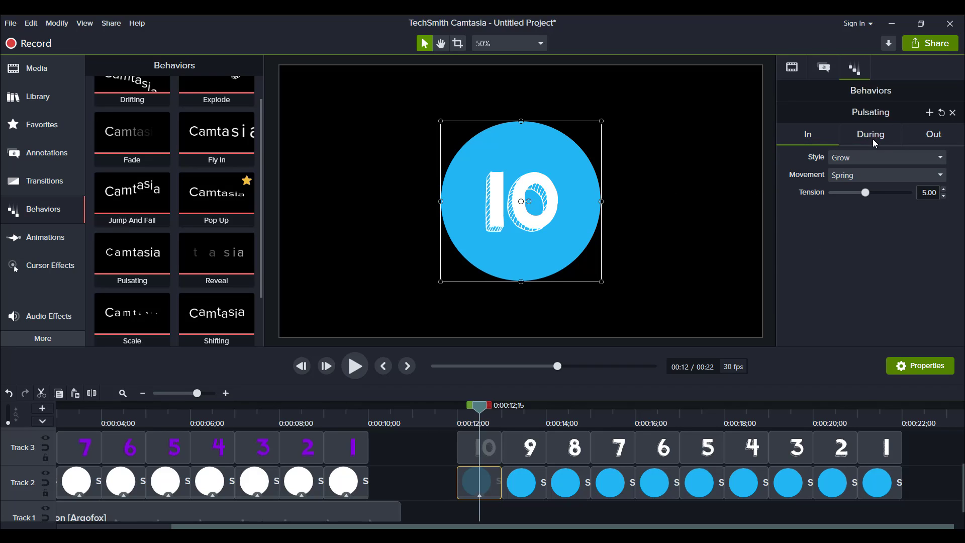
pyautogui.click(932, 133)
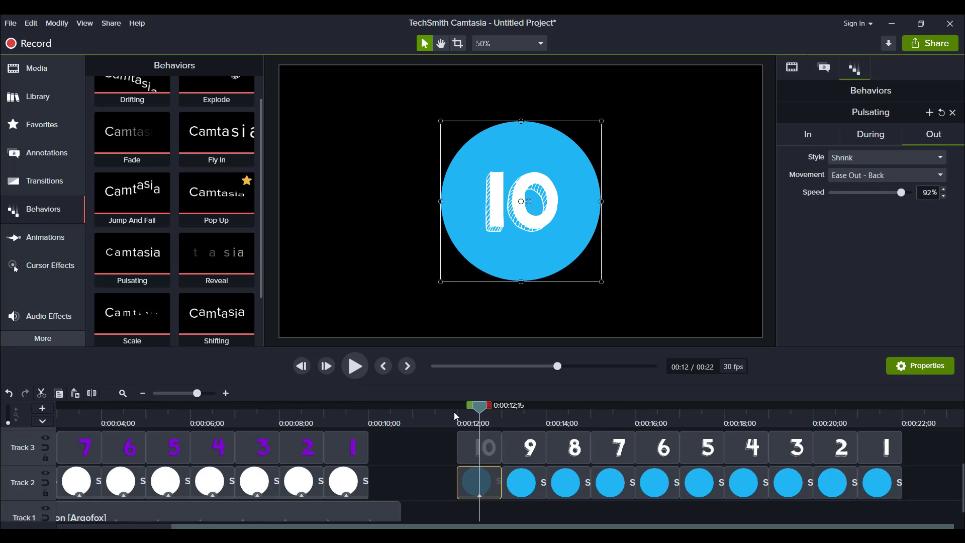
pyautogui.click(354, 366)
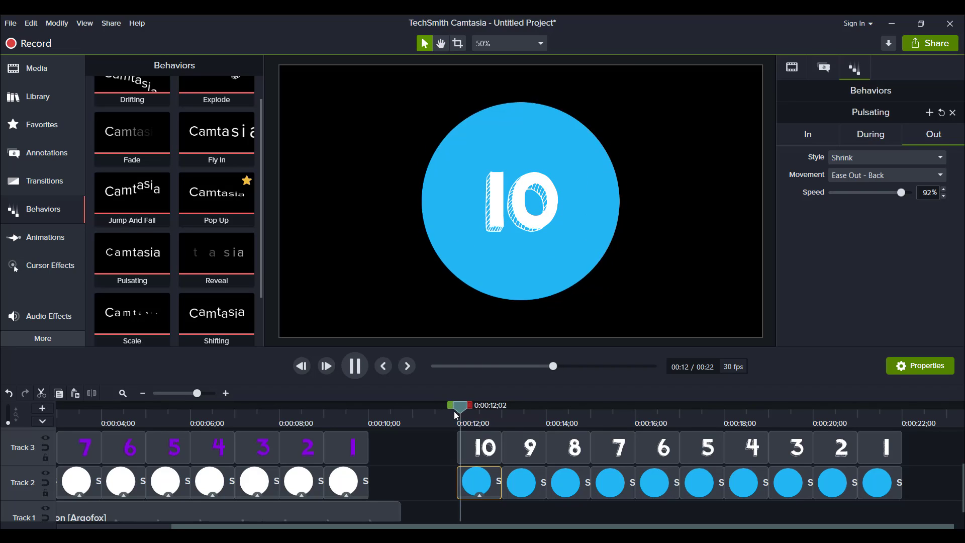
pyautogui.click(354, 366)
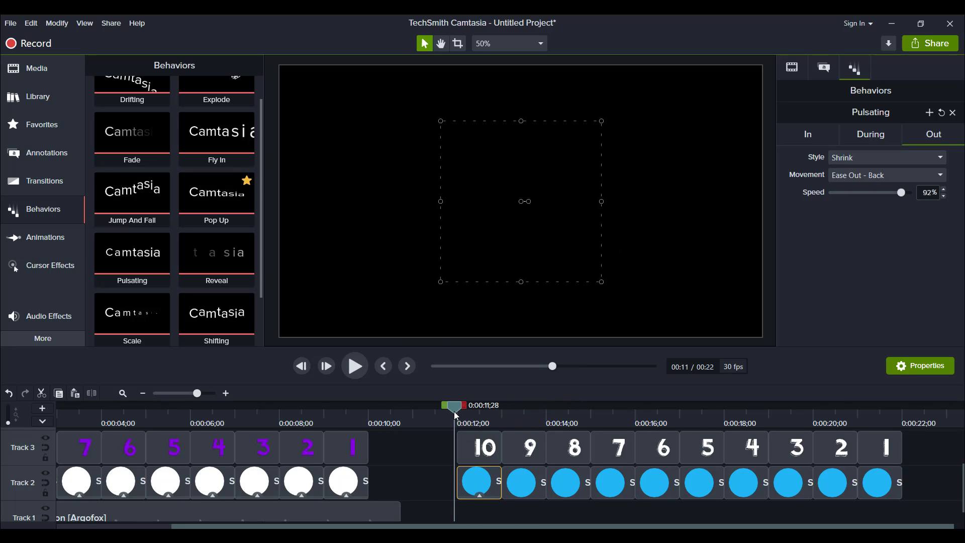
pyautogui.click(478, 481)
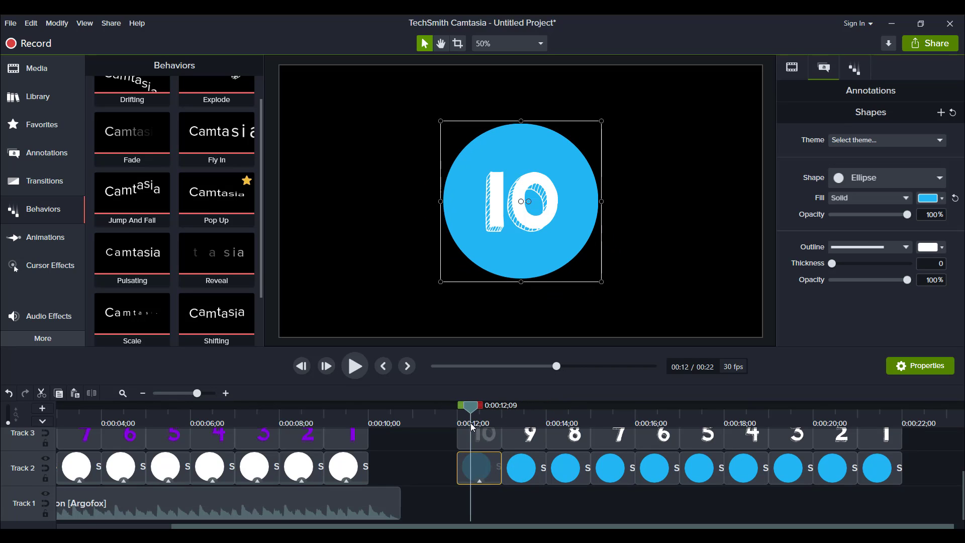
# Copy the first circle's effects and paste them onto the other nine blue circles.
pyautogui.rightClick(479, 468)
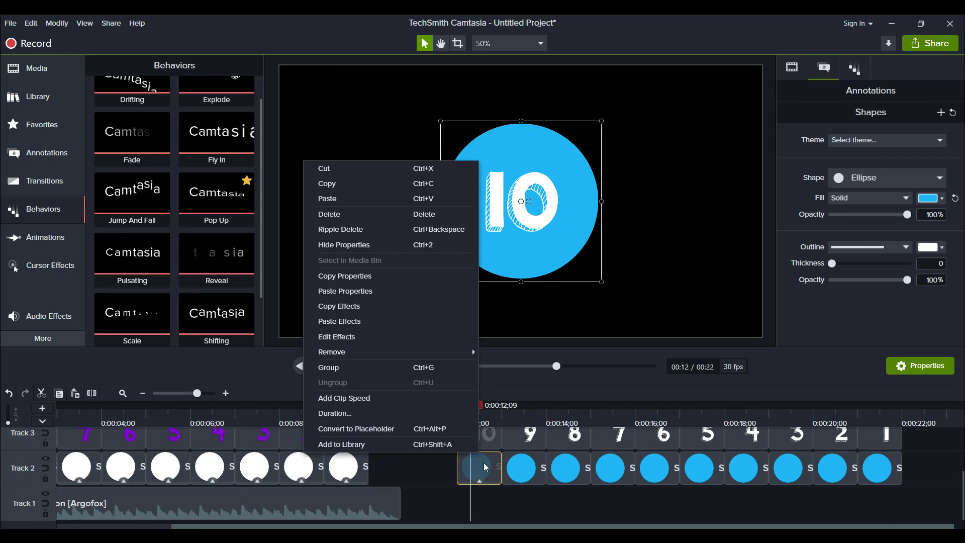
pyautogui.moveTo(394, 321)
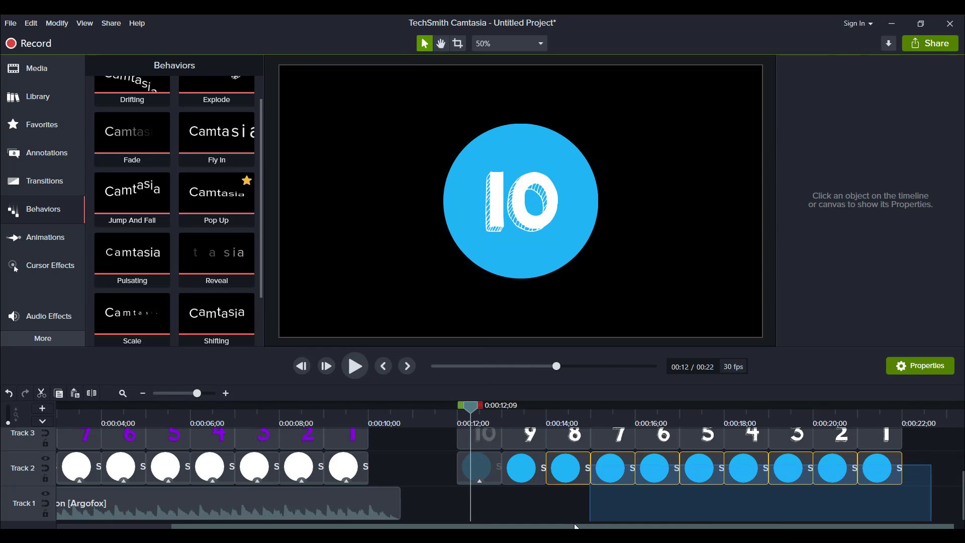
pyautogui.click(519, 468)
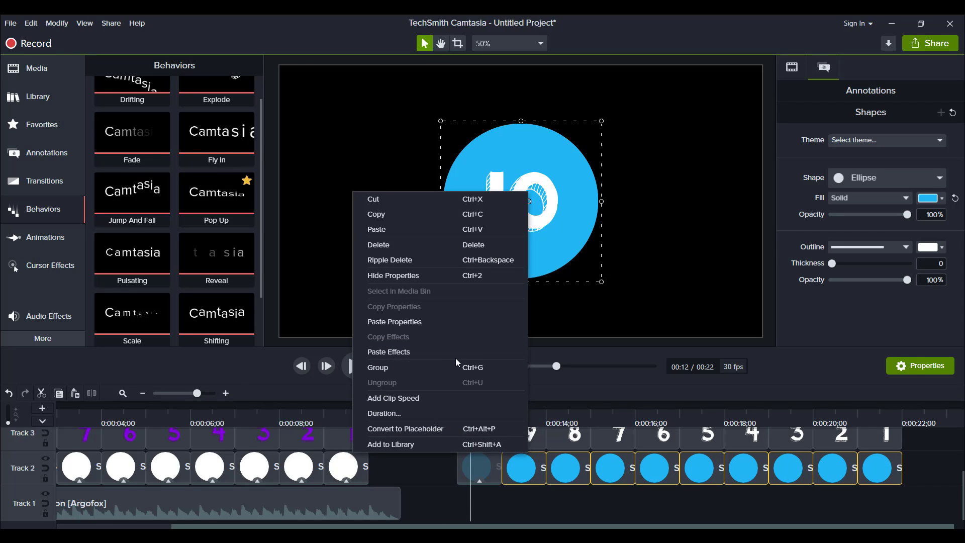
pyautogui.click(388, 351)
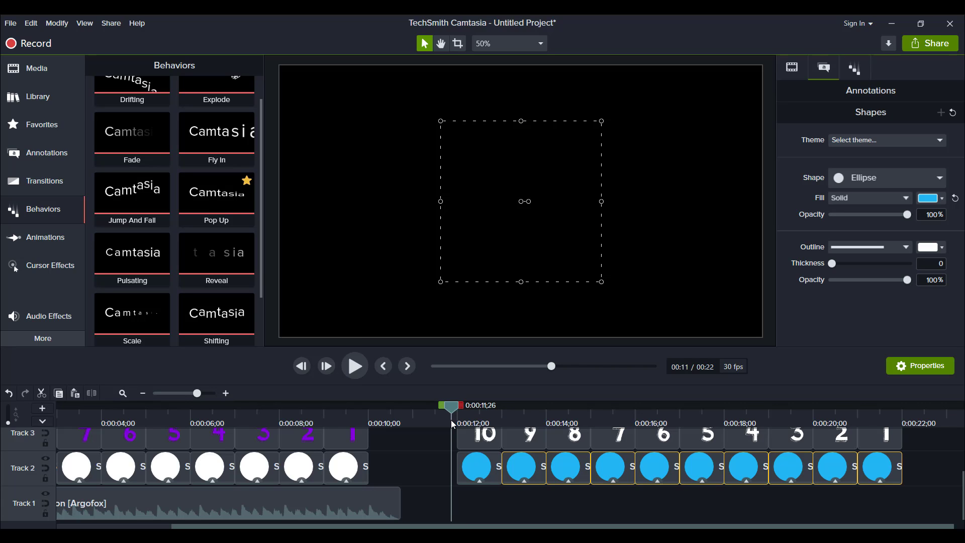
pyautogui.click(354, 366)
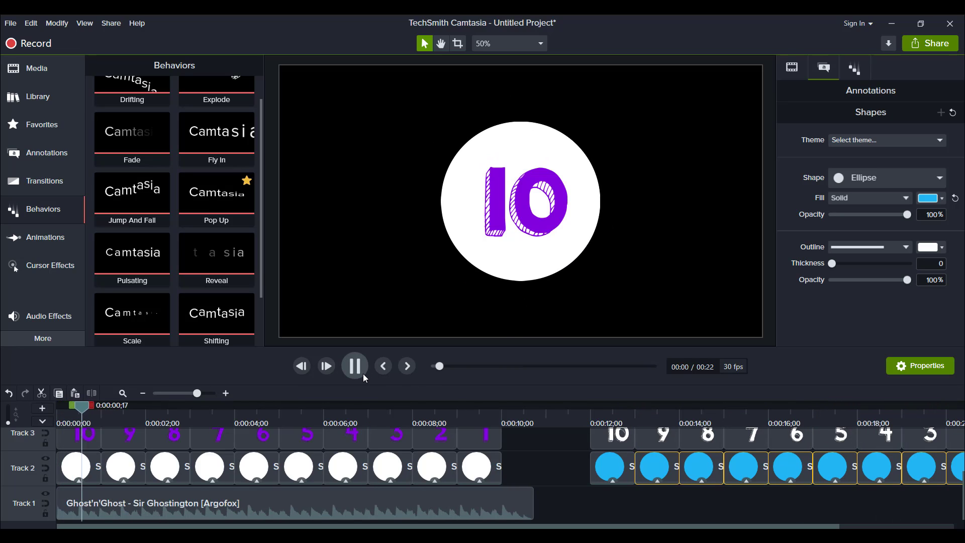
# Move the Ghost'n'Ghost music clip to start at 12 s under the blue countdown and play it through.
pyautogui.click(354, 366)
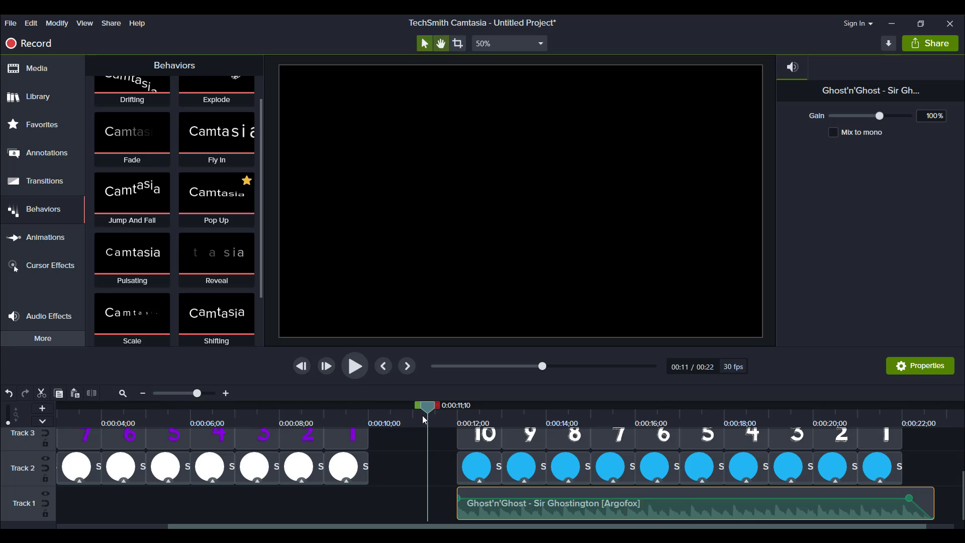
pyautogui.click(354, 366)
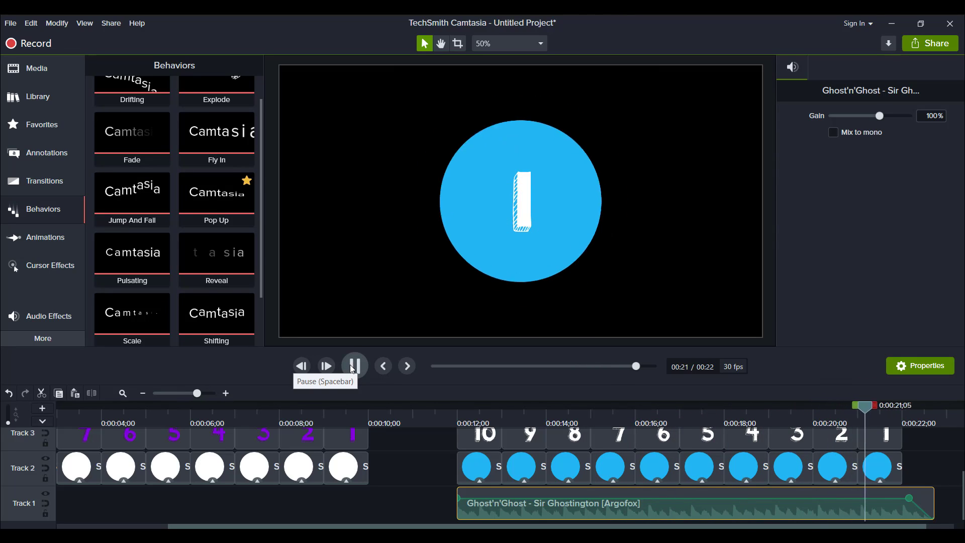
pyautogui.click(354, 366)
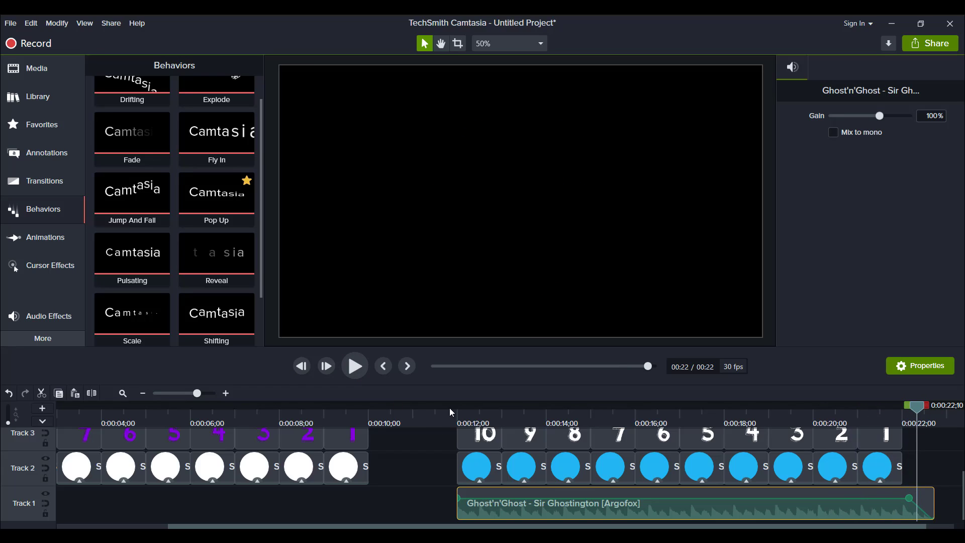
pyautogui.click(456, 405)
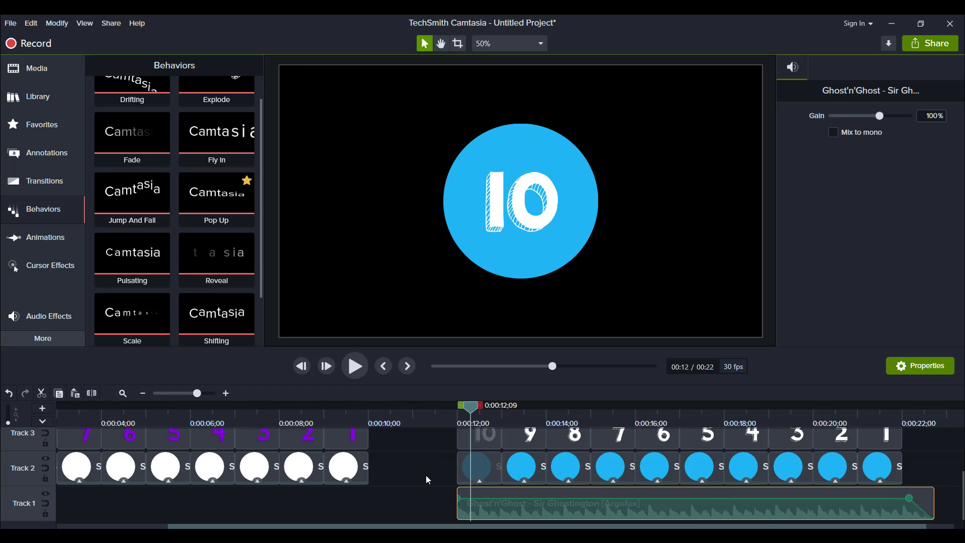
pyautogui.moveTo(475, 467)
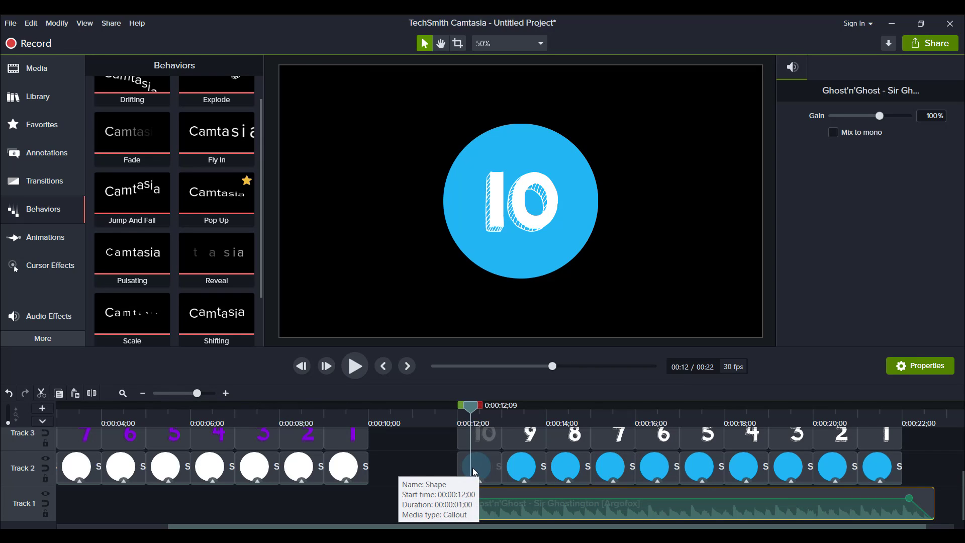